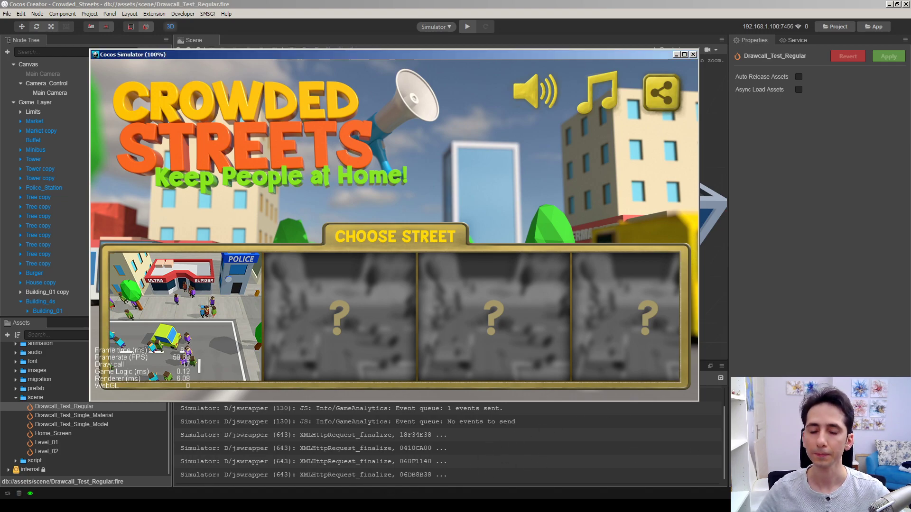
mouse_move(296, 223)
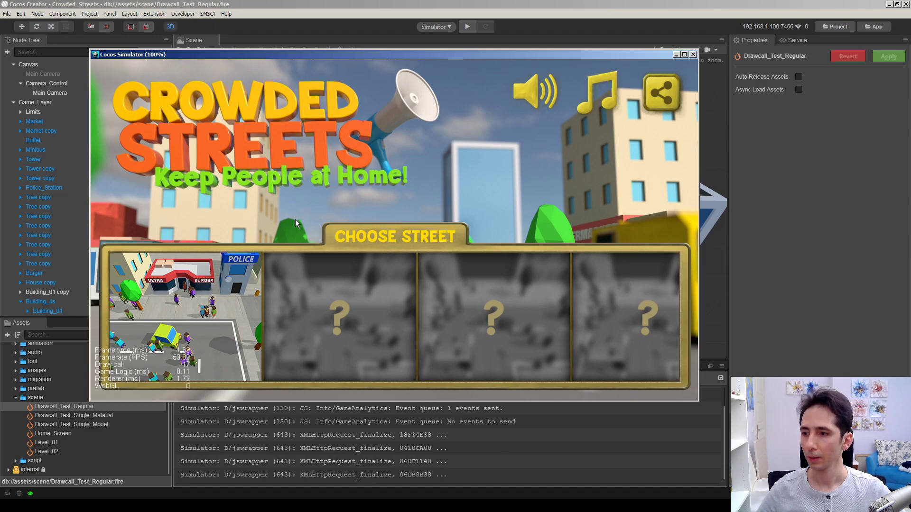
- Play the first street level, pause and resume it, then close the simulator
click(185, 316)
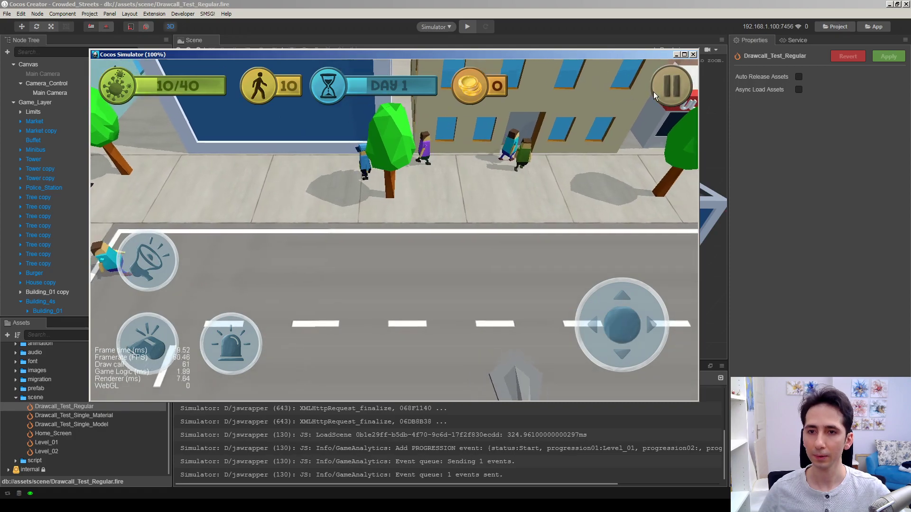
click(671, 85)
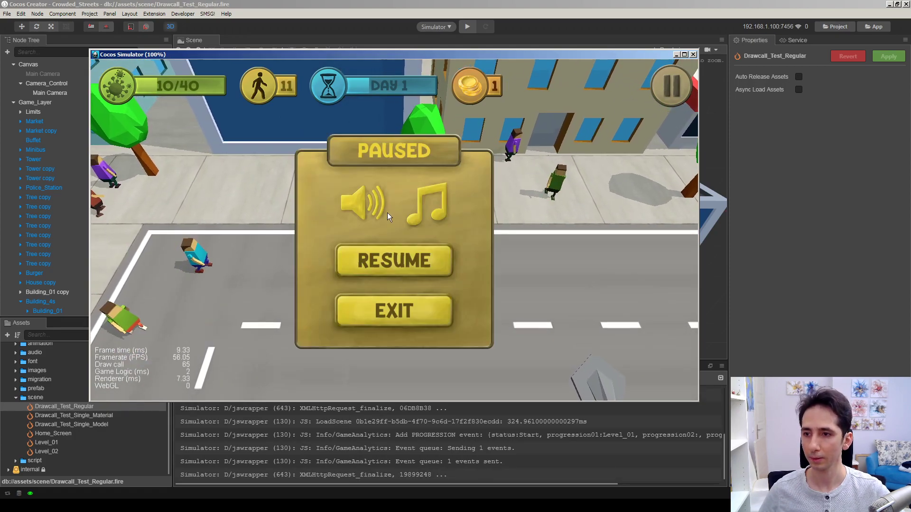
click(393, 260)
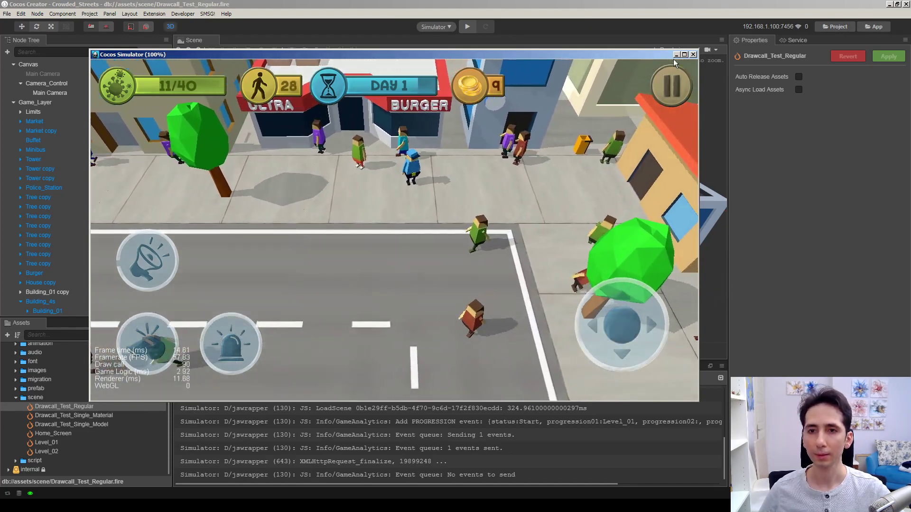
click(693, 54)
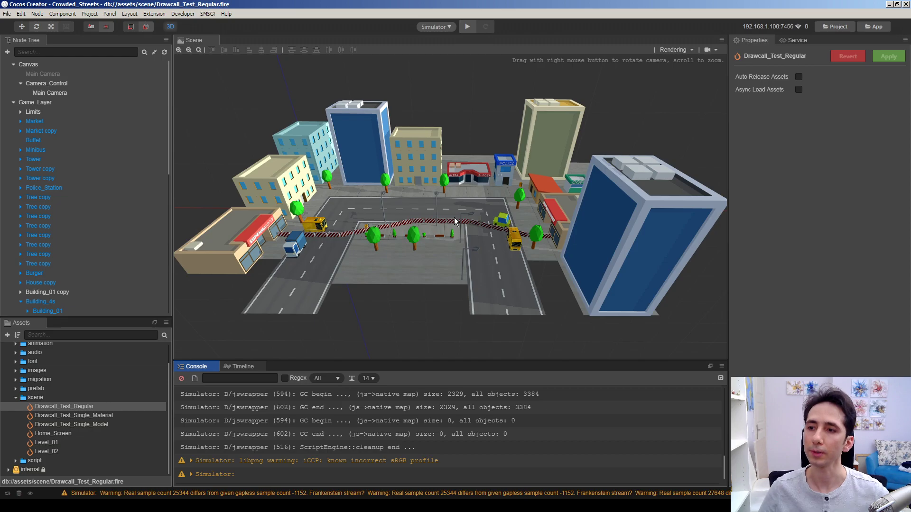
mouse_move(457, 217)
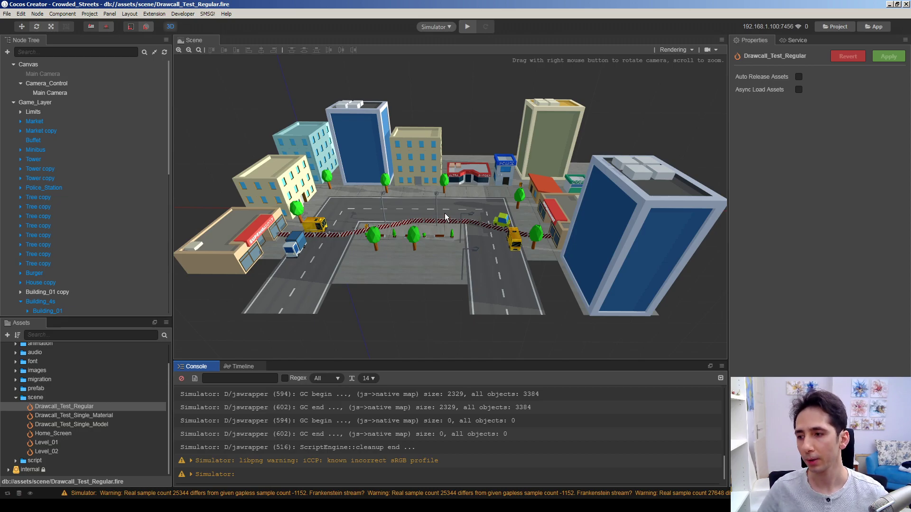
mouse_move(437, 209)
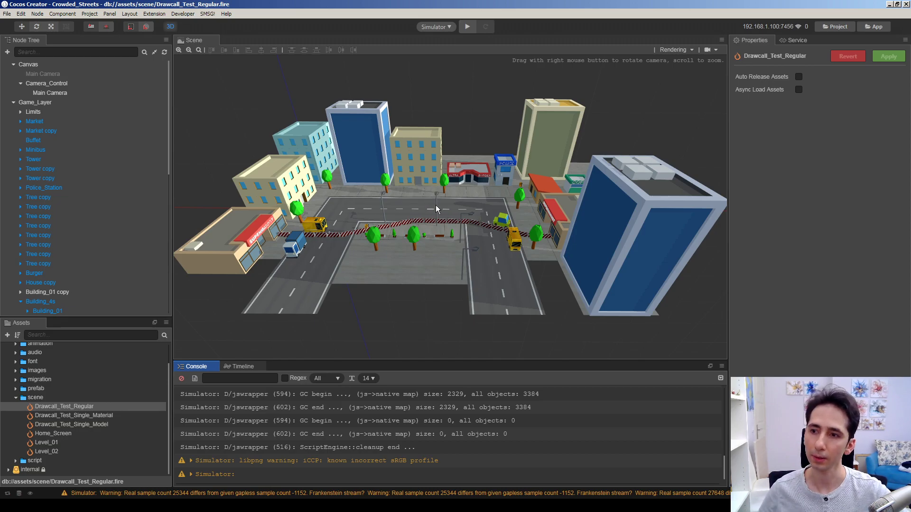
mouse_move(81, 419)
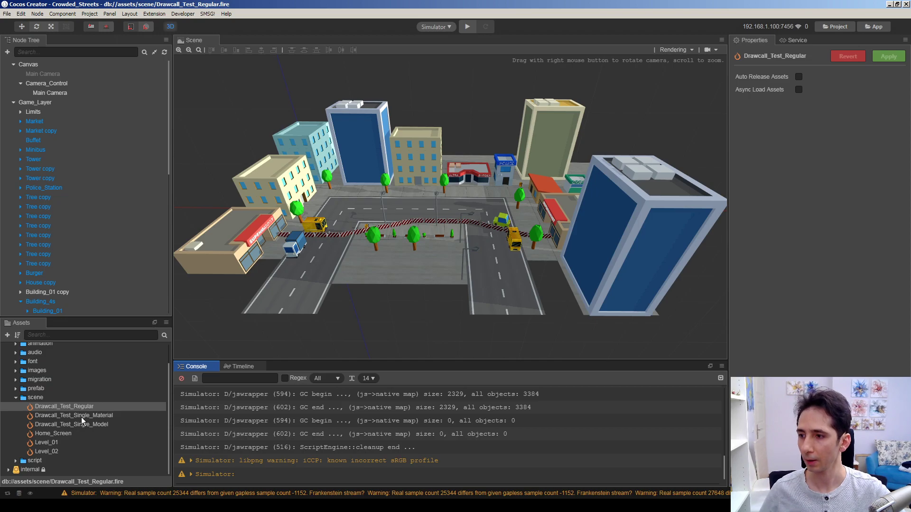
mouse_move(425, 226)
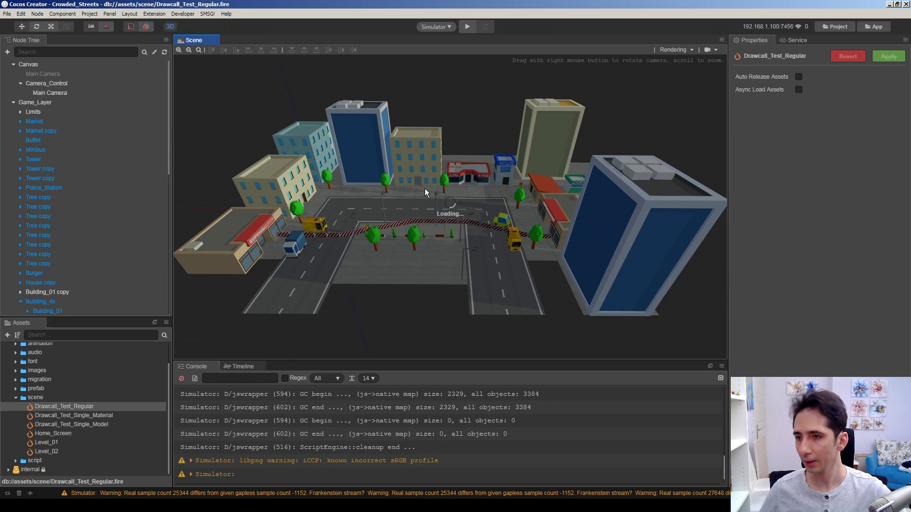
- Expand the Tree copy nodes to Tree_2 and check its Tree material and mesh
scroll(down, 3)
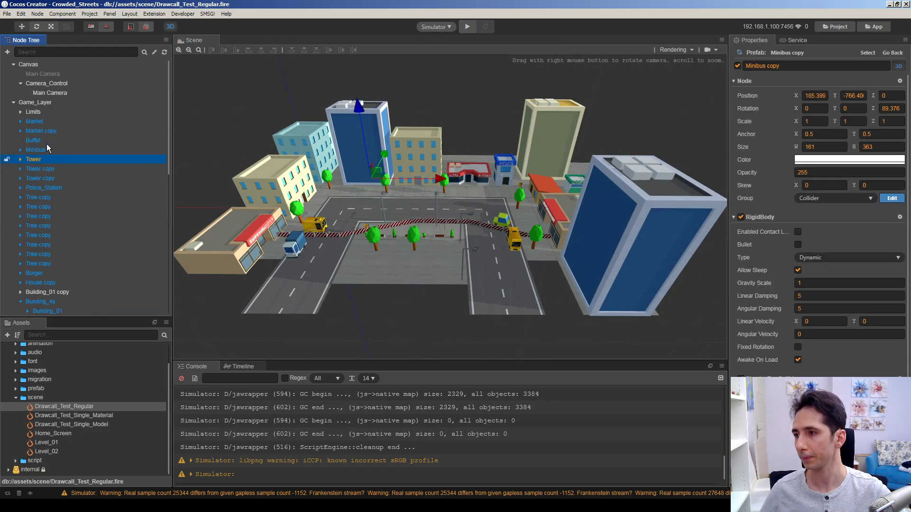
click(39, 207)
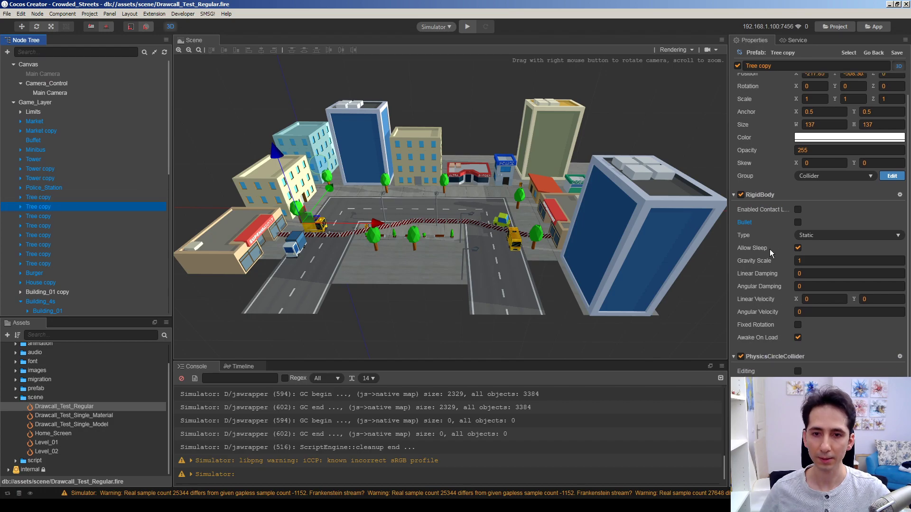
click(39, 244)
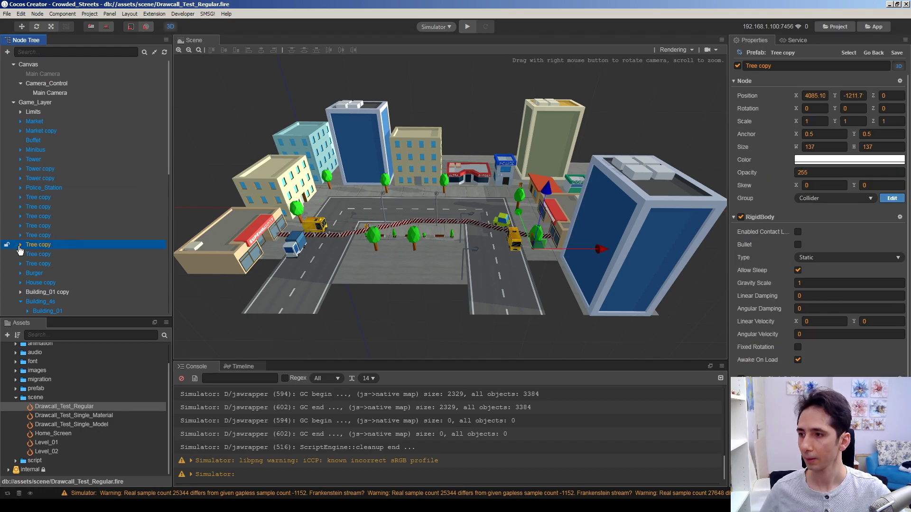
click(42, 254)
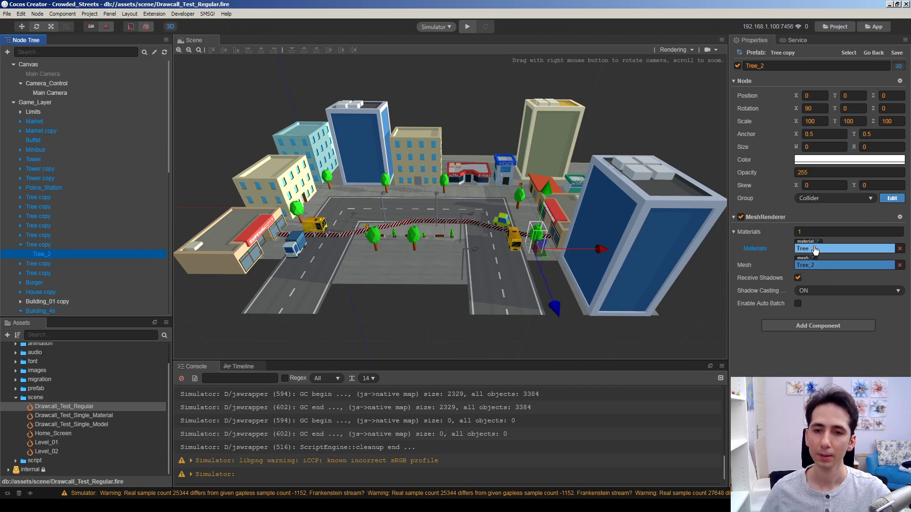
click(21, 273)
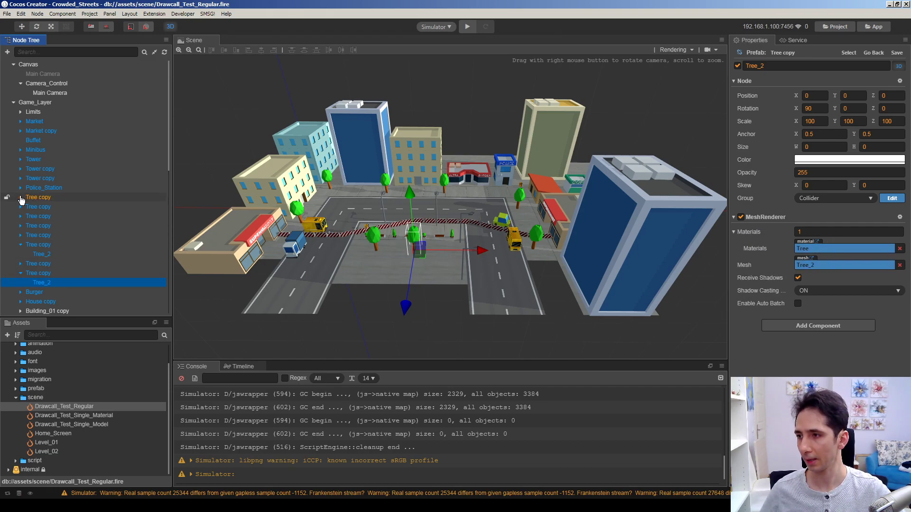
- Inspect the Minibus_2 mesh node and reopen the Drawcall_Test_Regular scene
scroll(down, 3)
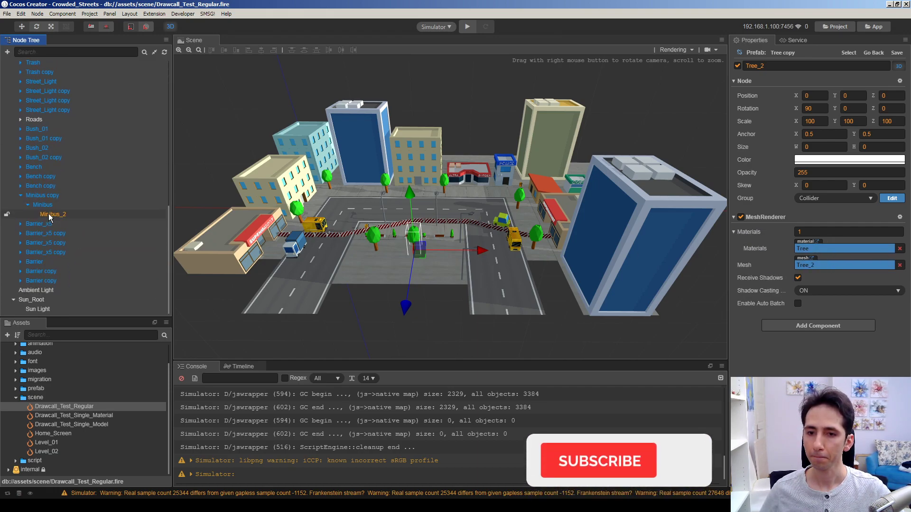
click(65, 406)
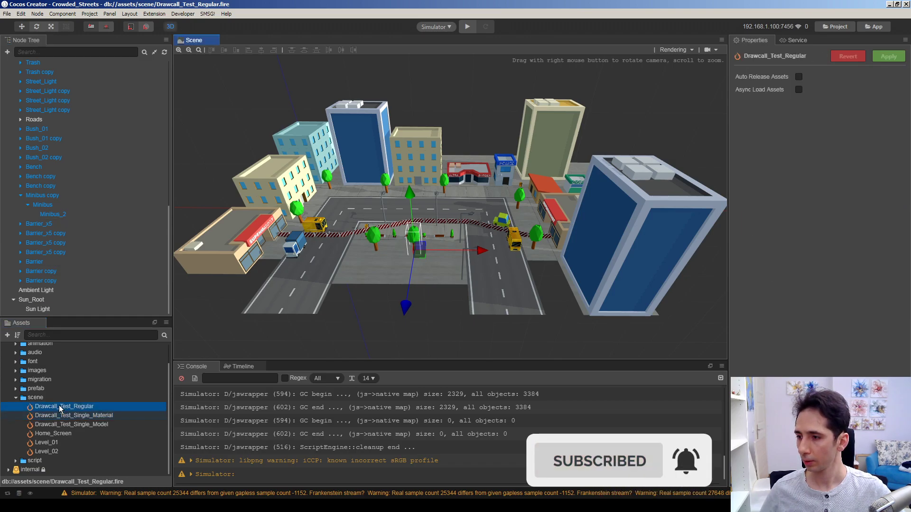
click(467, 27)
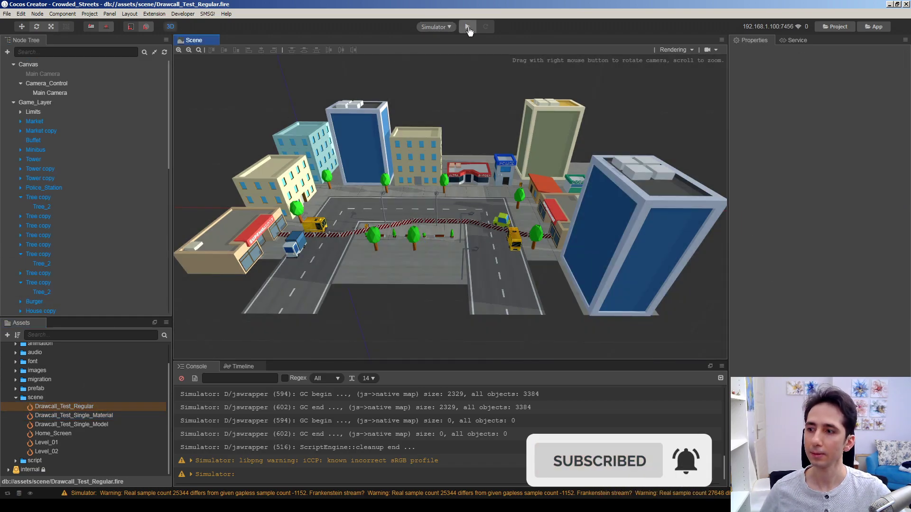
click(467, 27)
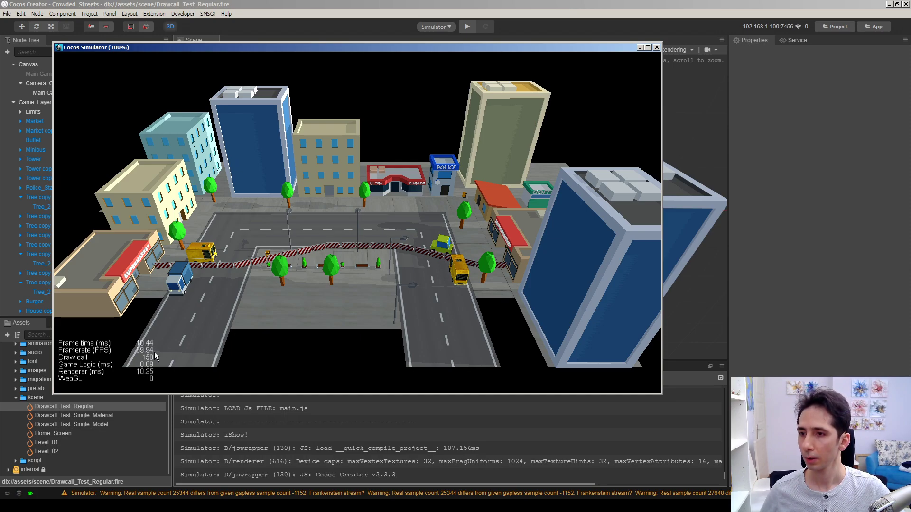
mouse_move(176, 323)
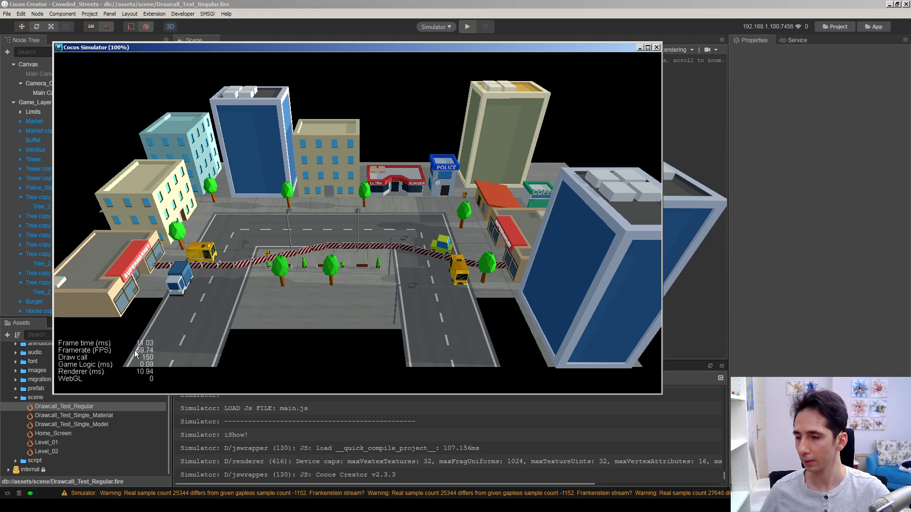
mouse_move(138, 382)
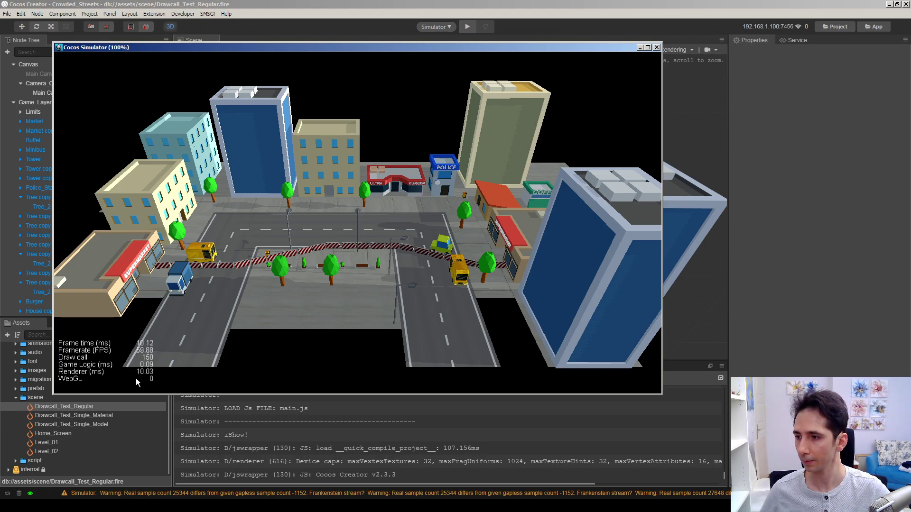
mouse_move(182, 330)
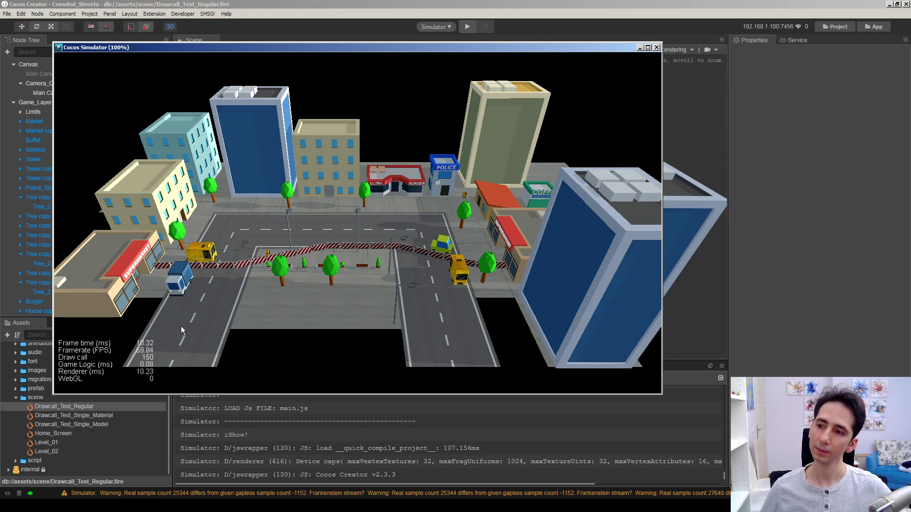
click(657, 47)
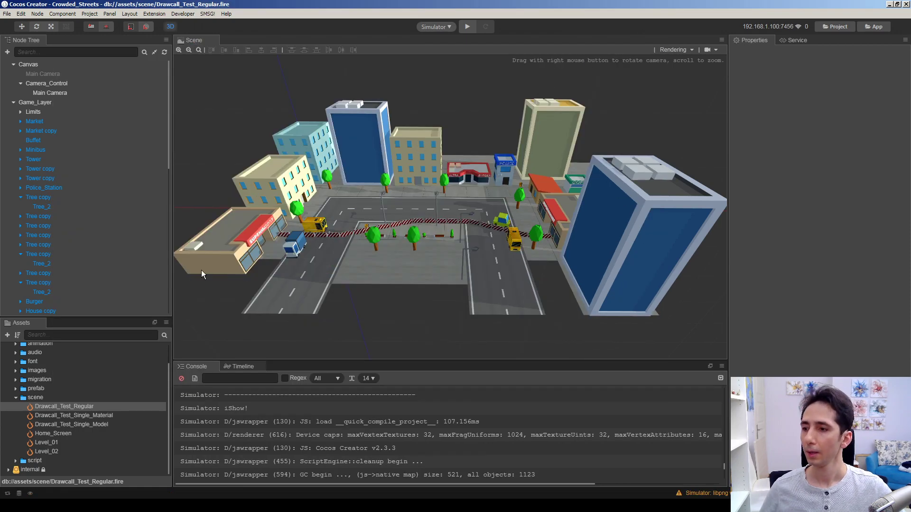
mouse_move(281, 156)
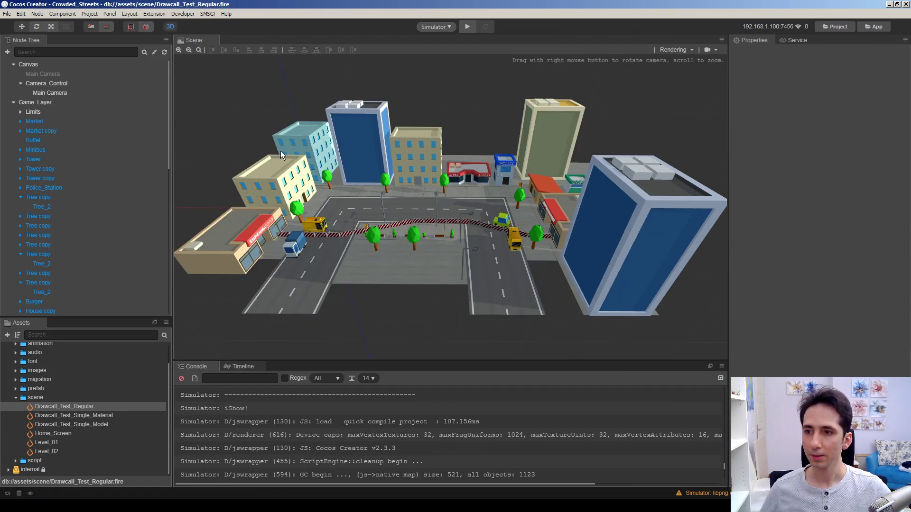
- Select a building in the city scene view
click(60, 311)
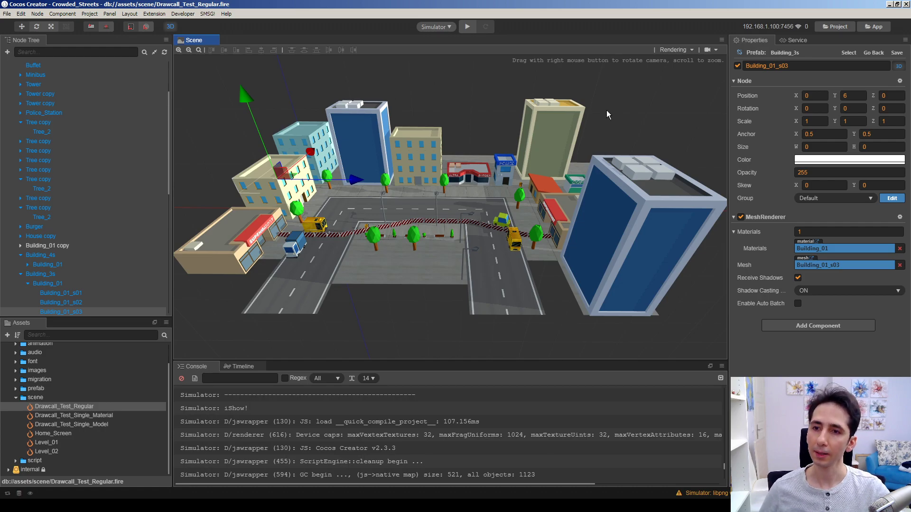
mouse_move(95, 421)
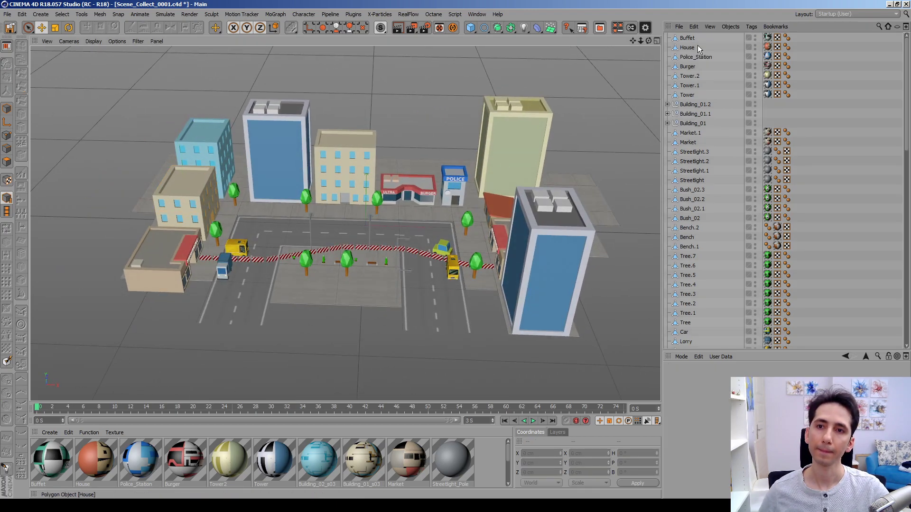
- Select all city objects with Ctrl+A and open the Bake Object dialog
key(ctrl+a)
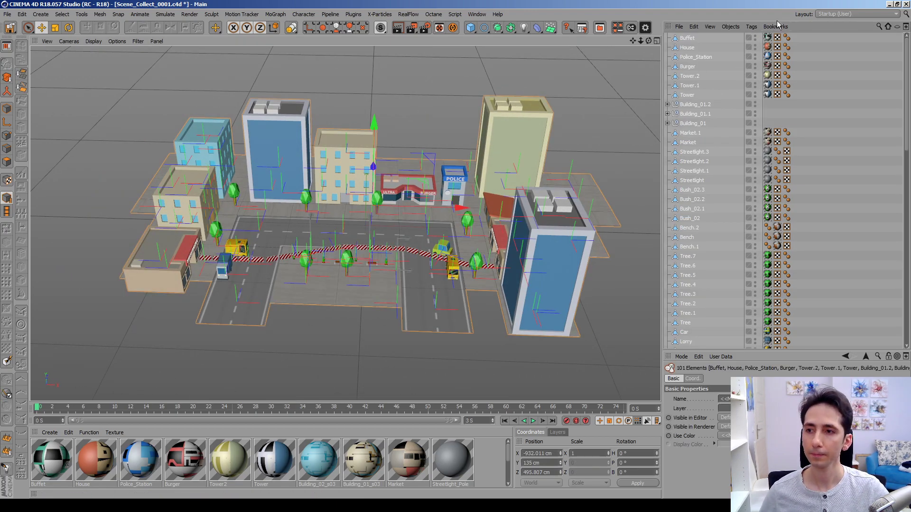
click(730, 26)
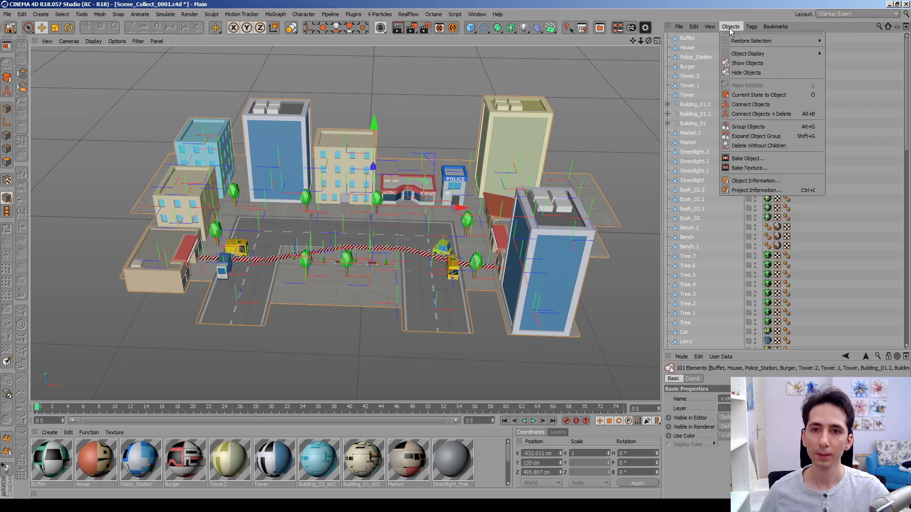
mouse_move(748, 158)
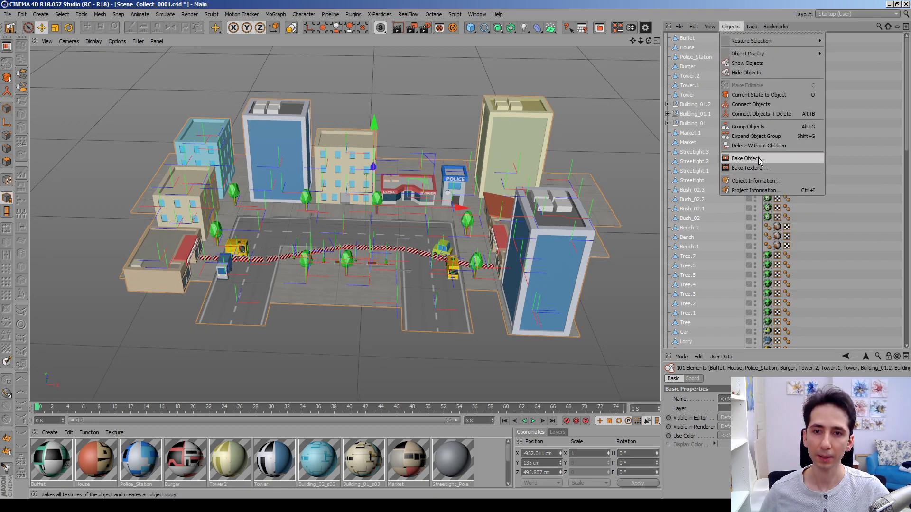
click(745, 157)
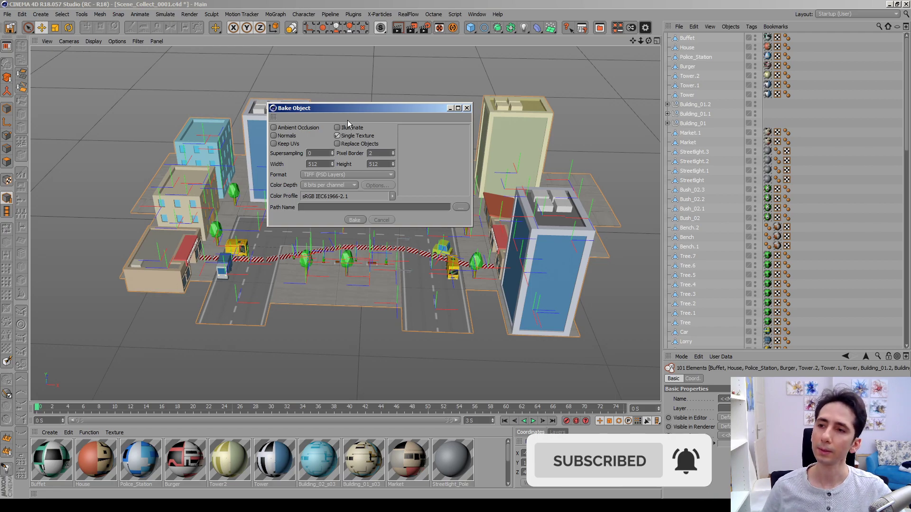
mouse_move(498, 124)
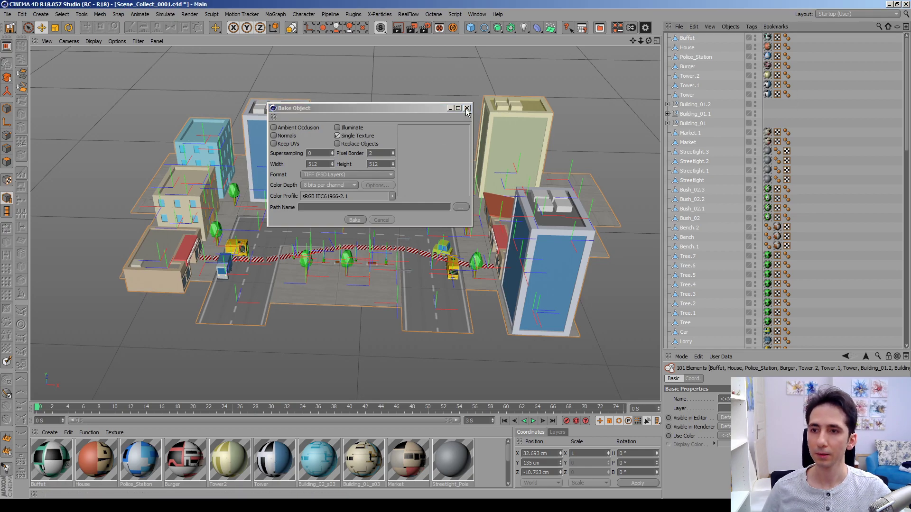
- Close Bake Object and switch to the Scene_Collect_Single_Material.c4d document from the Window menu
click(477, 13)
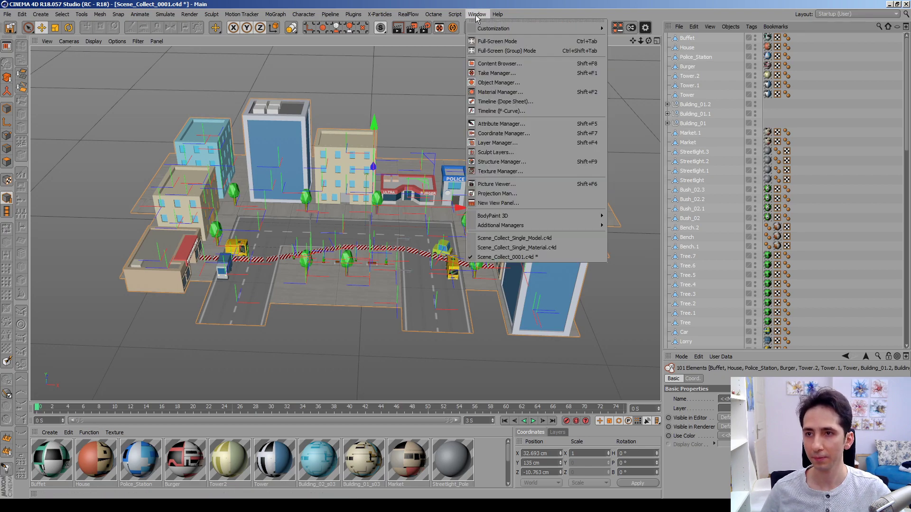
click(476, 14)
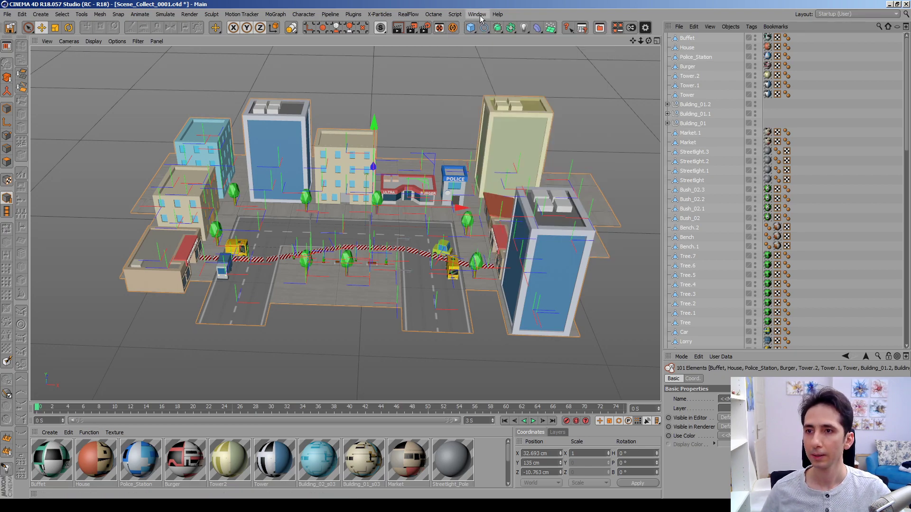
mouse_move(492, 4)
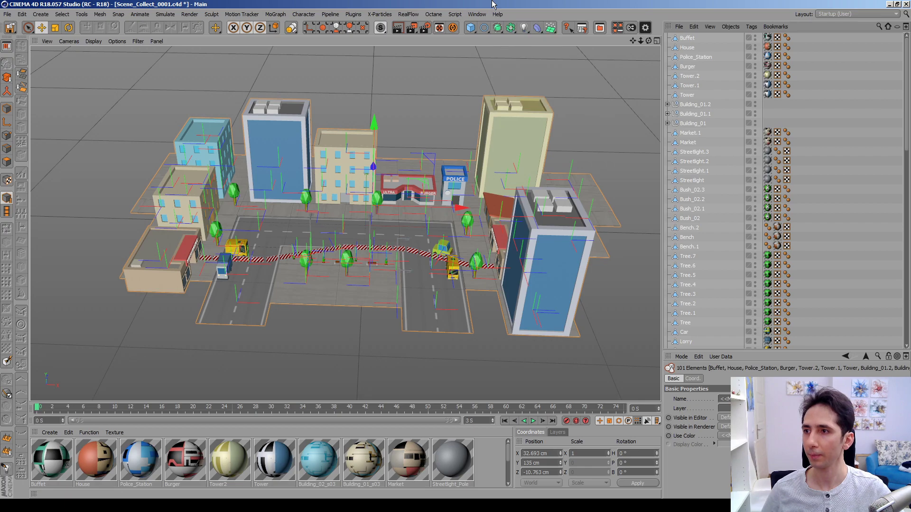
click(476, 14)
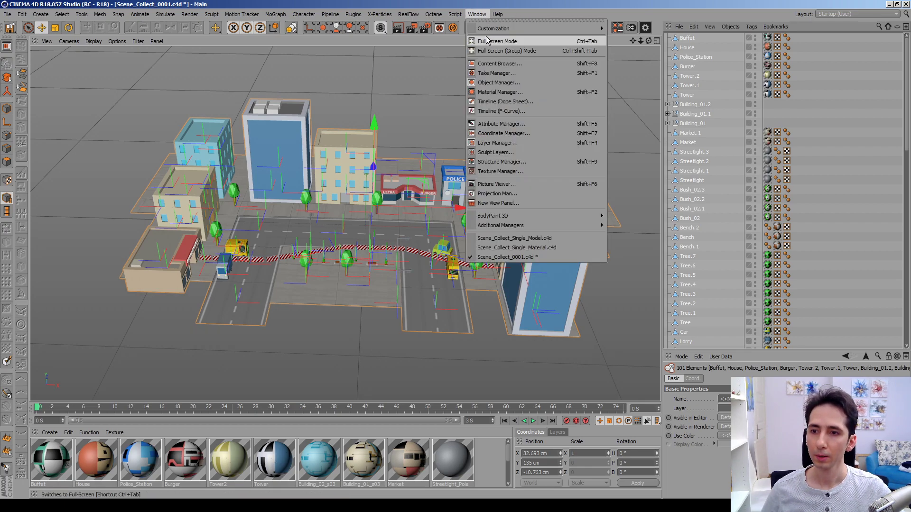
click(515, 247)
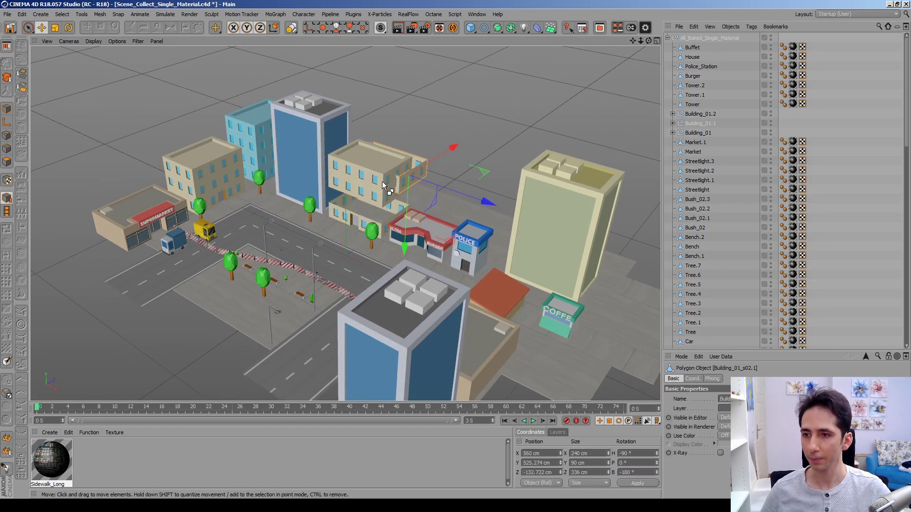
click(299, 134)
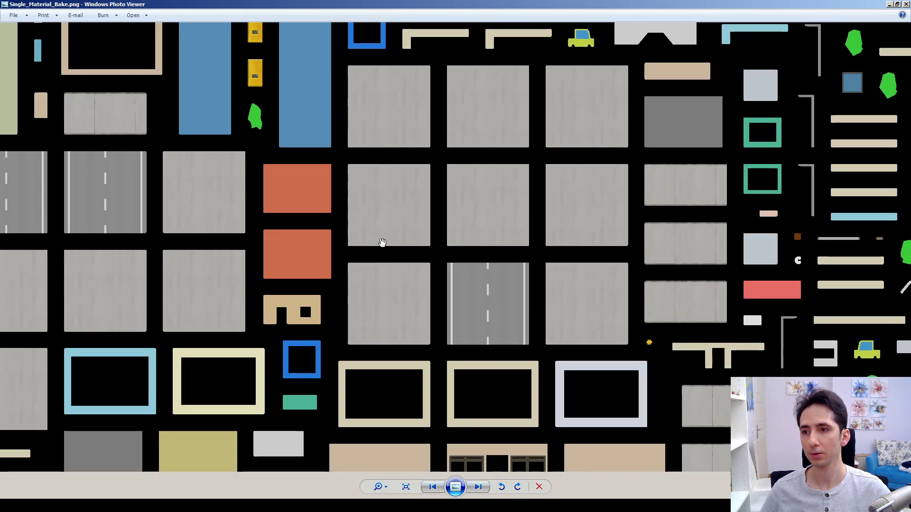
- Scroll across the Single_Material_Bake.png texture atlas in Photo Viewer
scroll(down, 3)
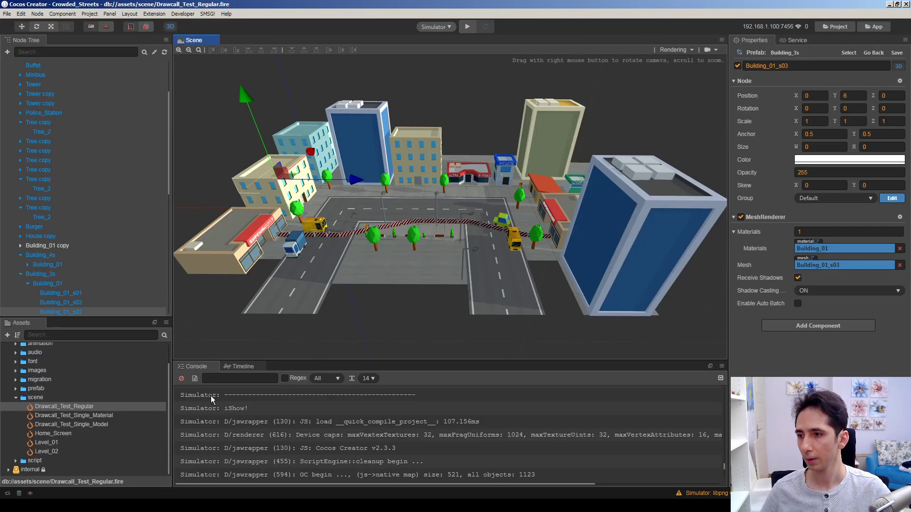
- Load Drawcall_Test_Single_Material from the Assets scene folder
double_click(72, 415)
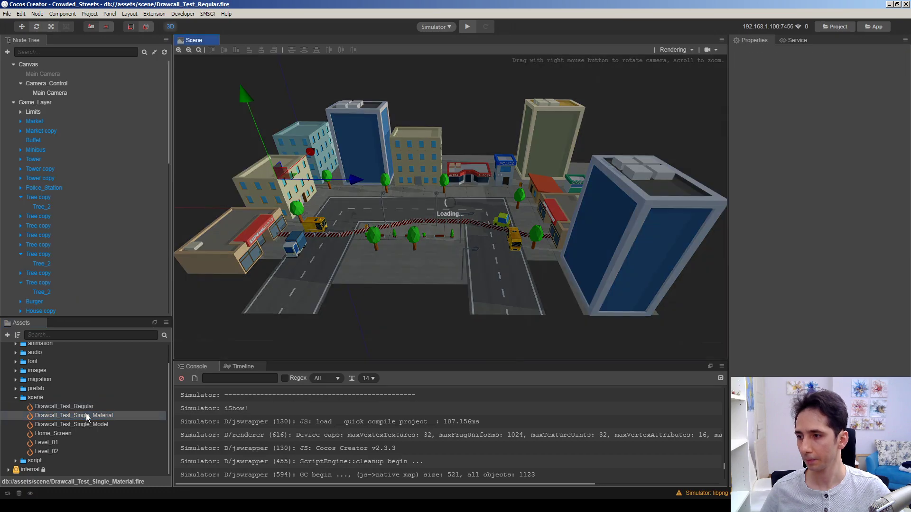
- Inspect Minibus and Tree_7 materials, the Sidewalk_Long material and Single_Material_Bake texture
double_click(73, 416)
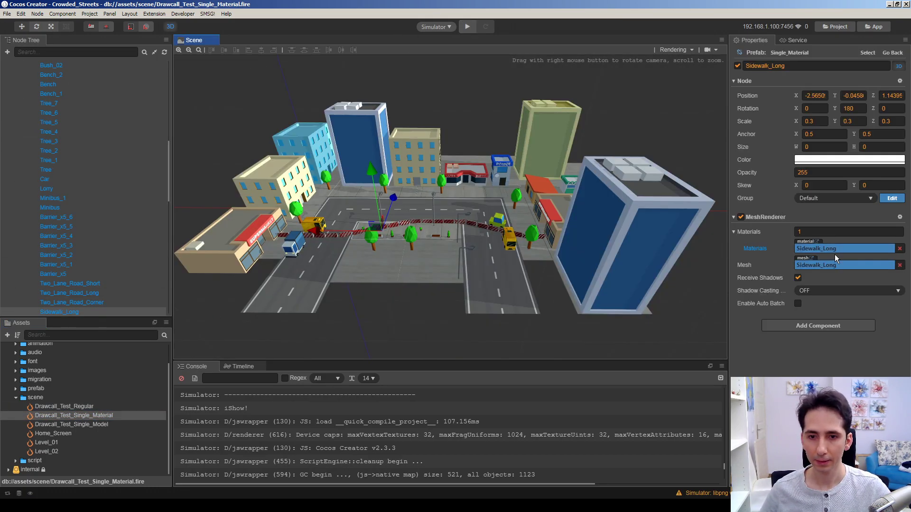
click(49, 207)
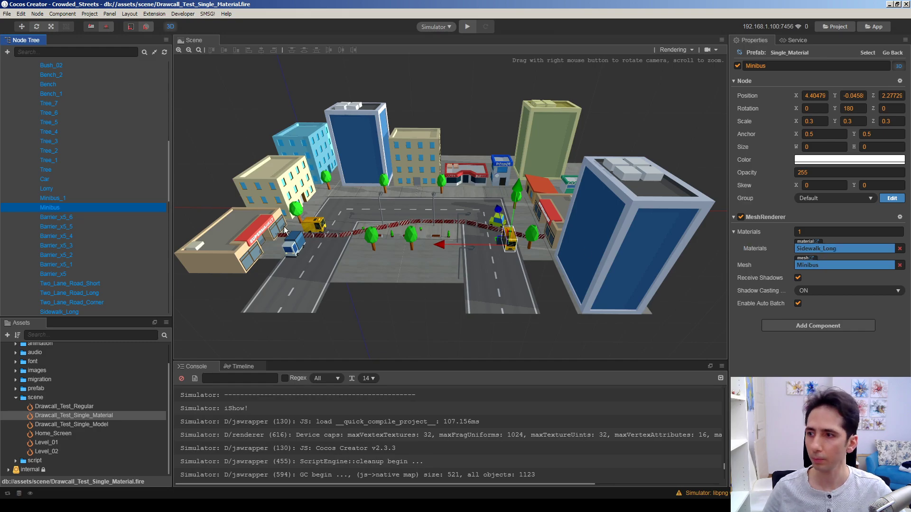
click(49, 173)
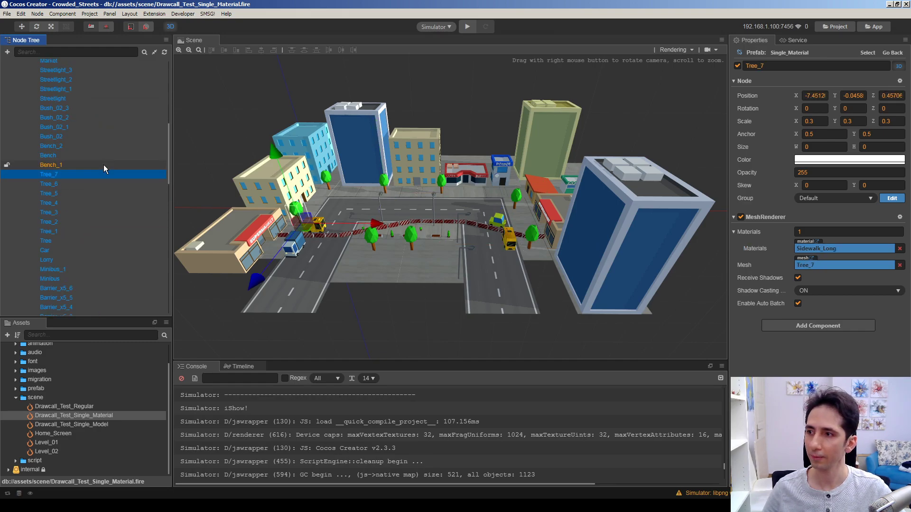
click(60, 125)
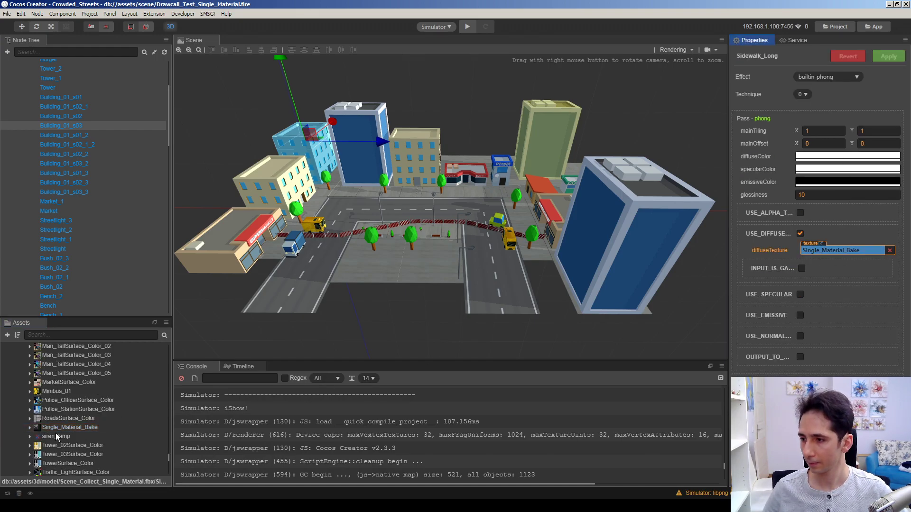
click(69, 427)
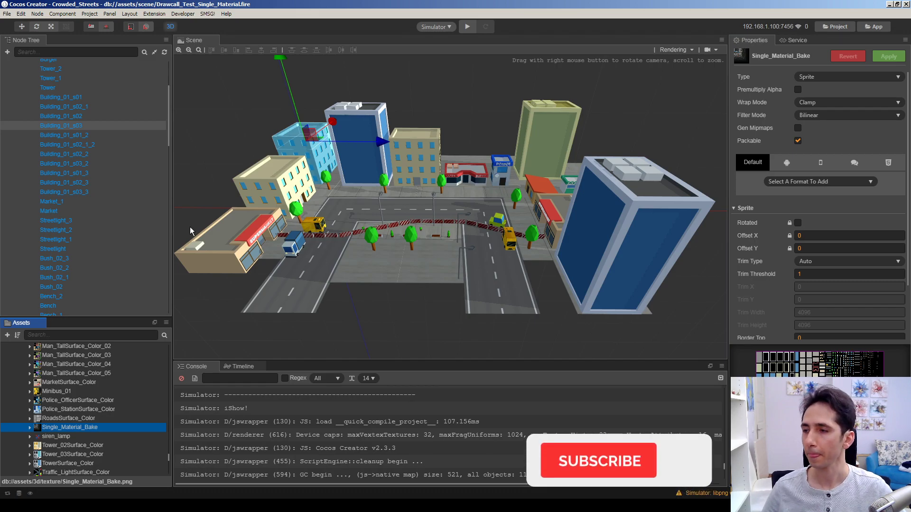
- Check Burger, Sidewalk_Clean_19/23, Sidewalk_Long_15, Sidewalk_Clean and Building_01_s02_1 materials
click(63, 206)
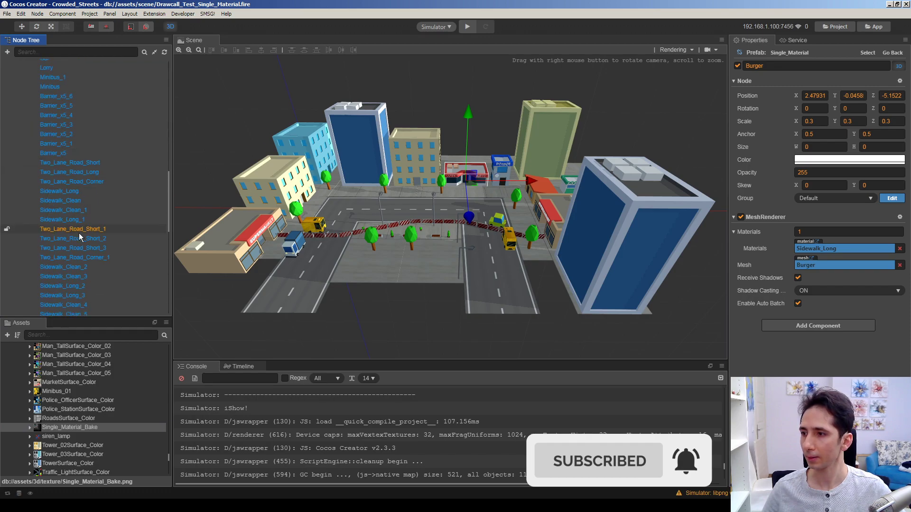
click(64, 224)
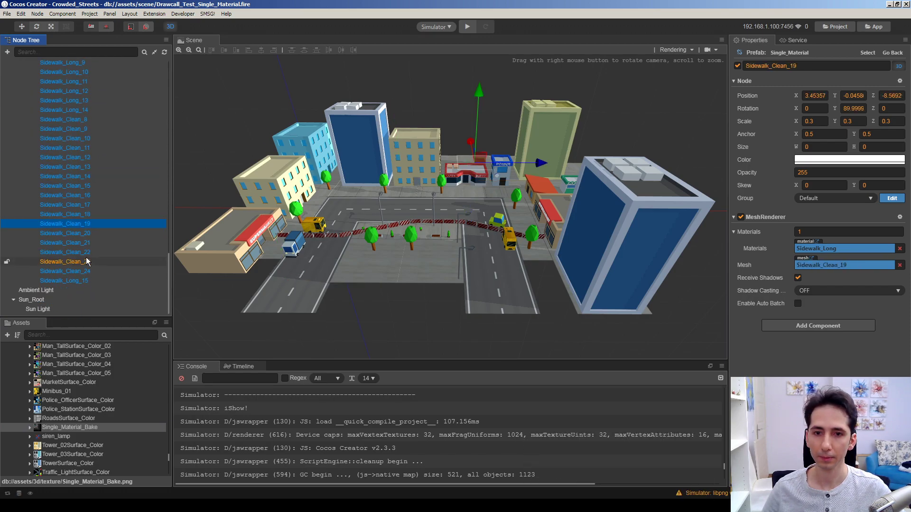
click(65, 262)
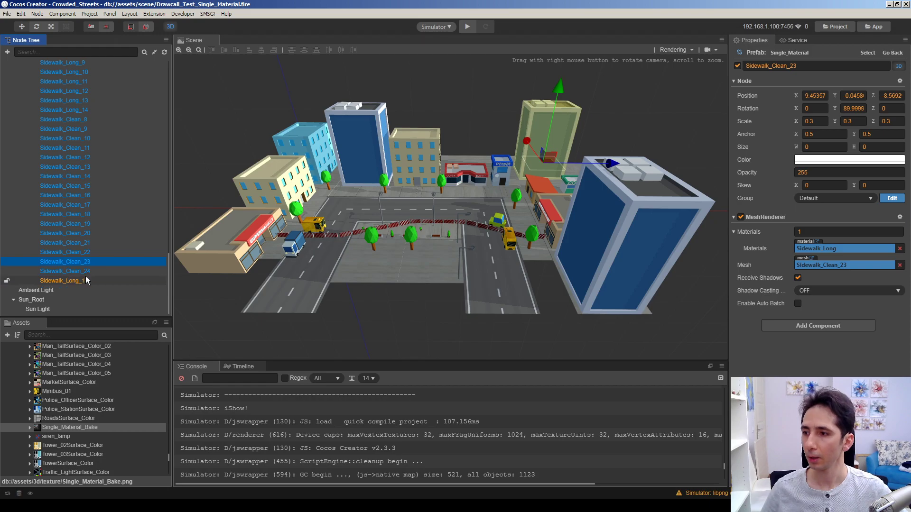
click(64, 280)
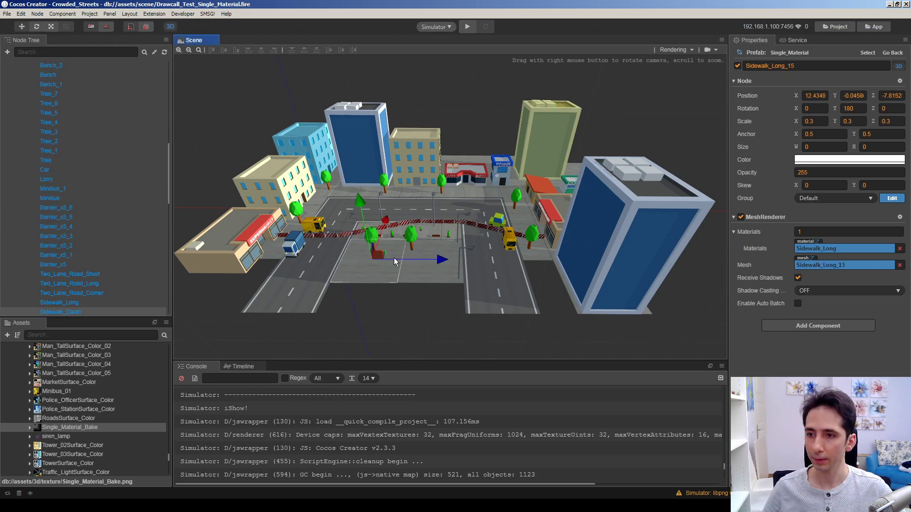
click(60, 311)
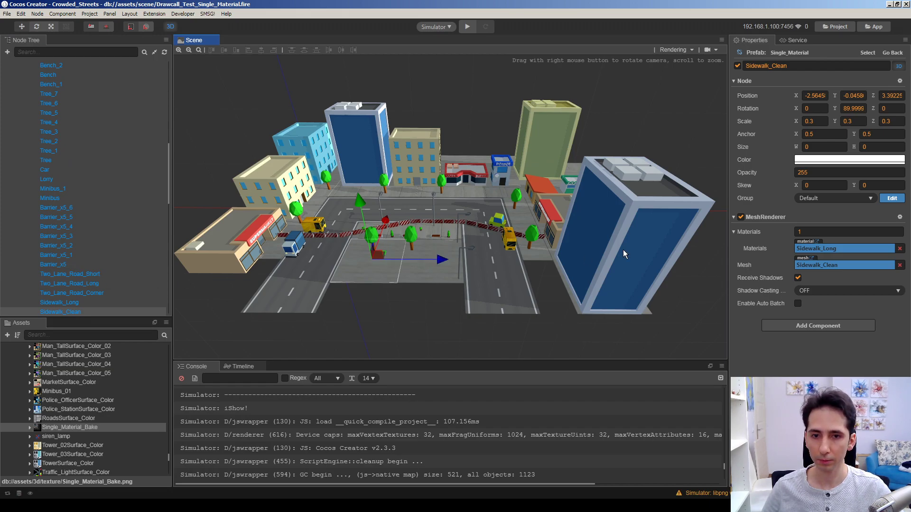
mouse_move(690, 290)
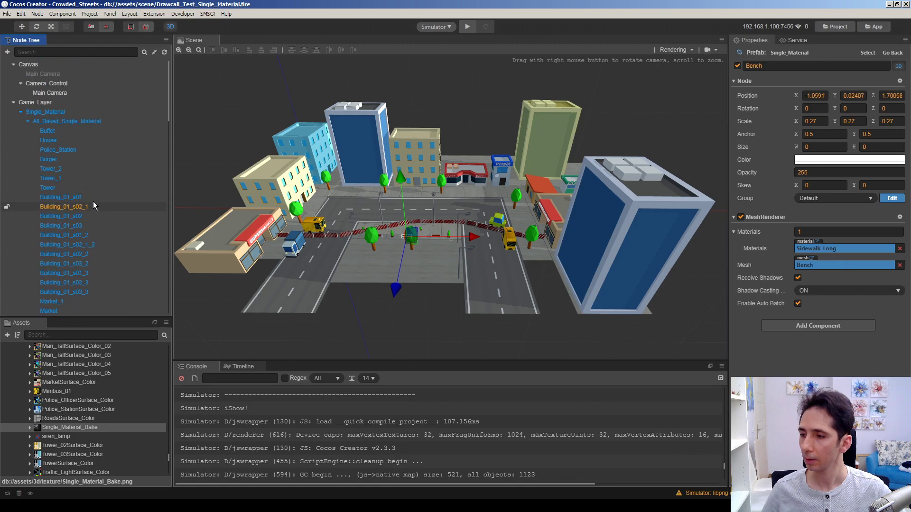
click(49, 159)
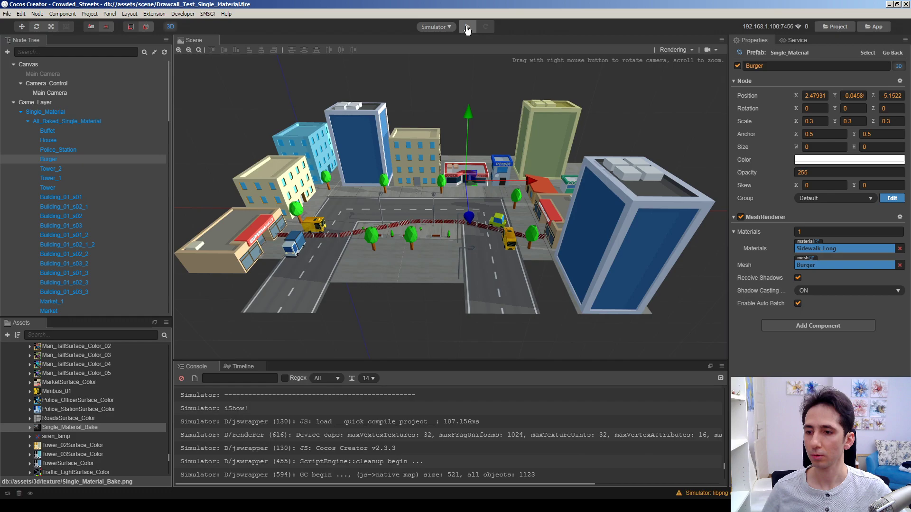
- Launch the Drawcall_Test_Single_Material scene in the simulator and read its 149 draw calls
click(467, 26)
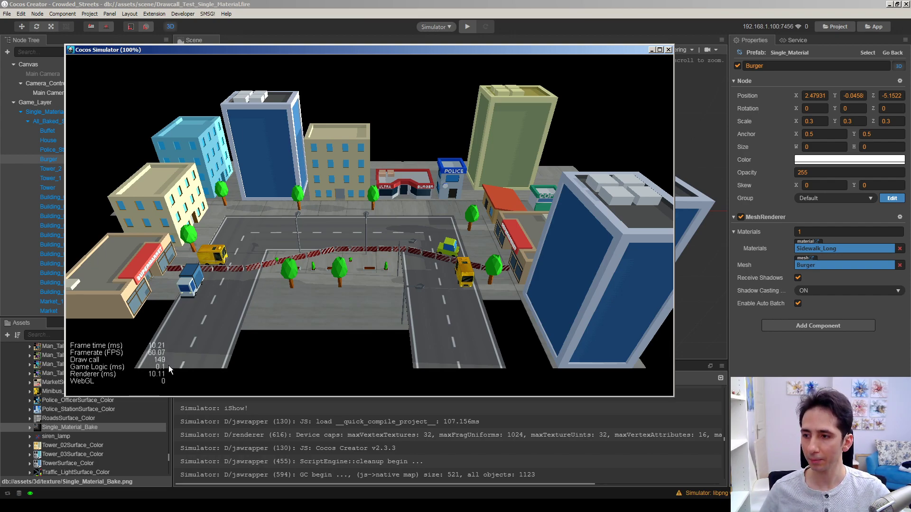
mouse_move(510, 204)
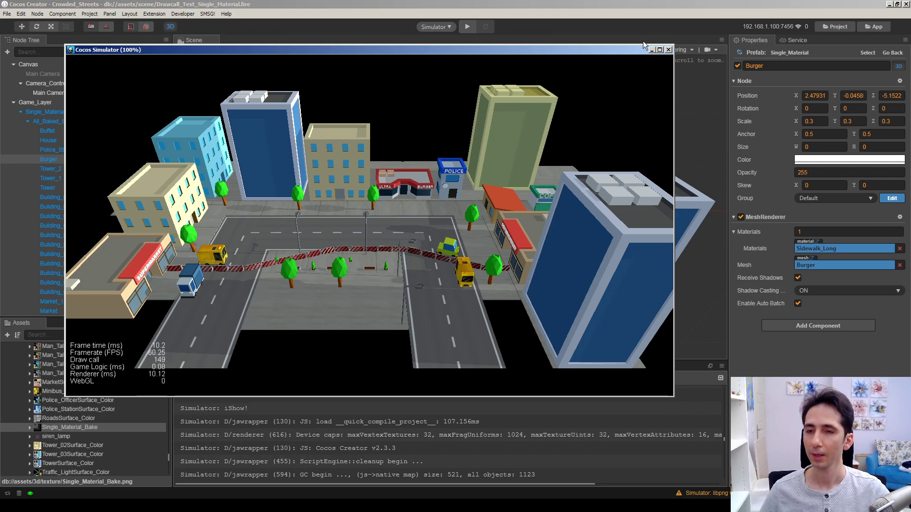
- Close the simulator and switch Cinema 4D to the Scene_Collect_Single_Model.c4d document
click(668, 50)
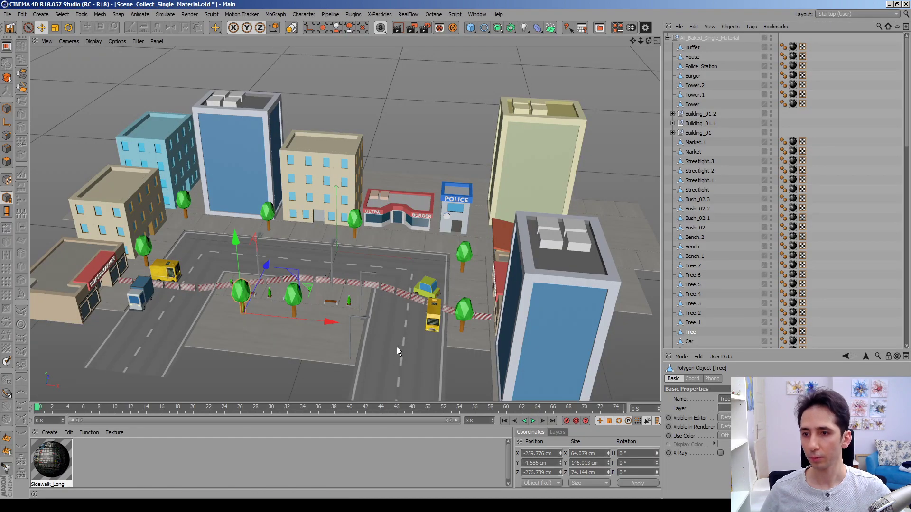
click(477, 14)
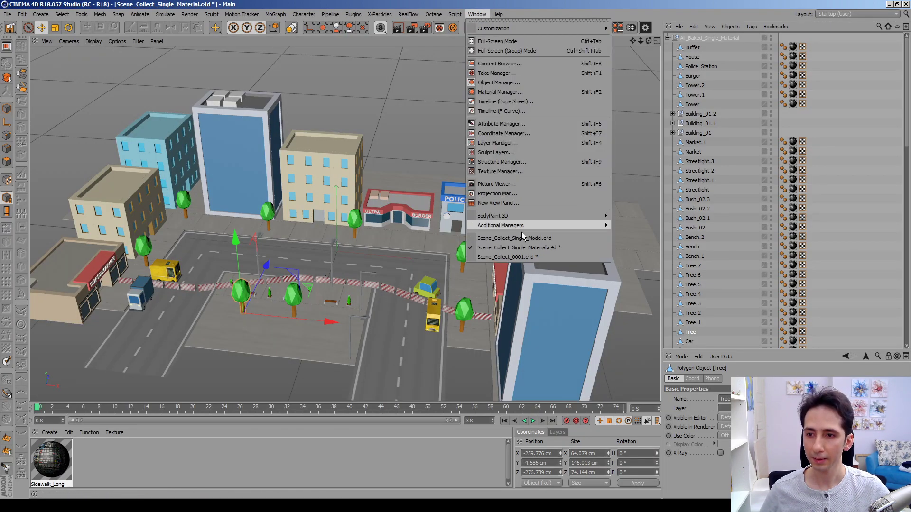
mouse_move(712, 284)
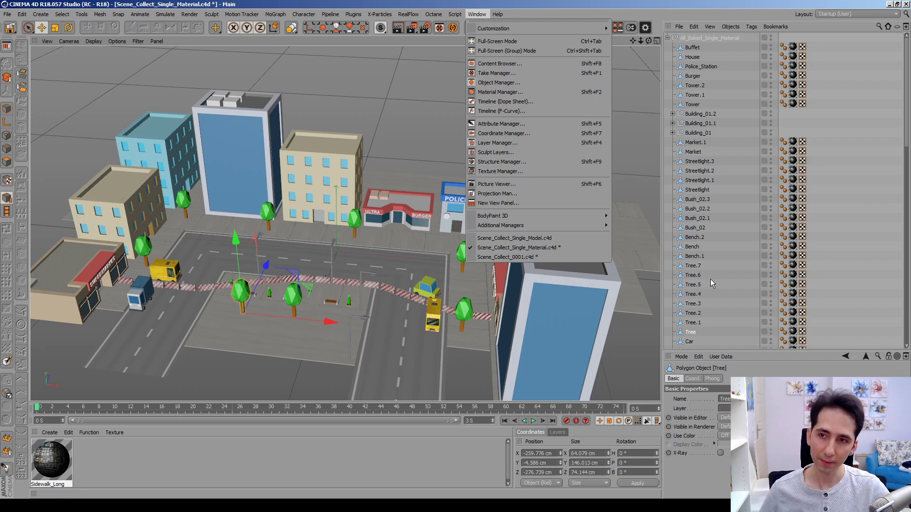
click(513, 238)
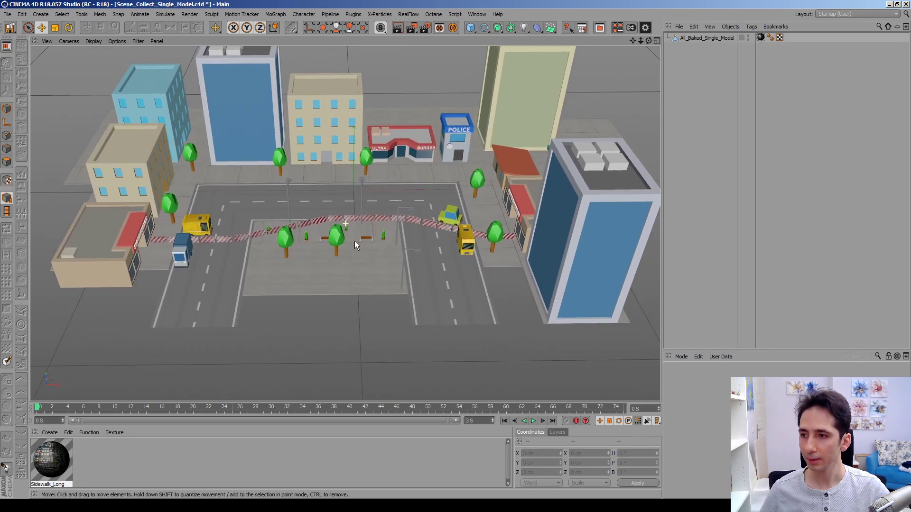
click(706, 38)
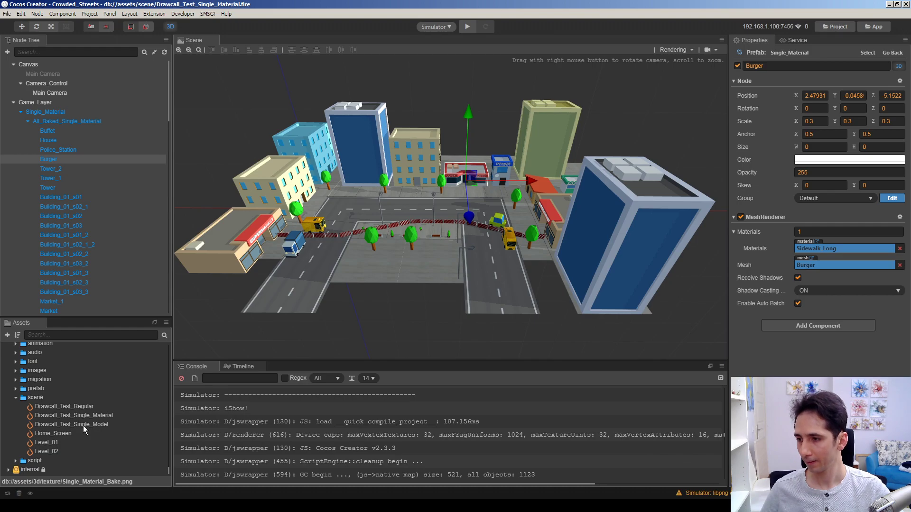
- Open the Drawcall_Test_Single_Model scene and play it in the simulator, showing 3 draw calls
double_click(72, 424)
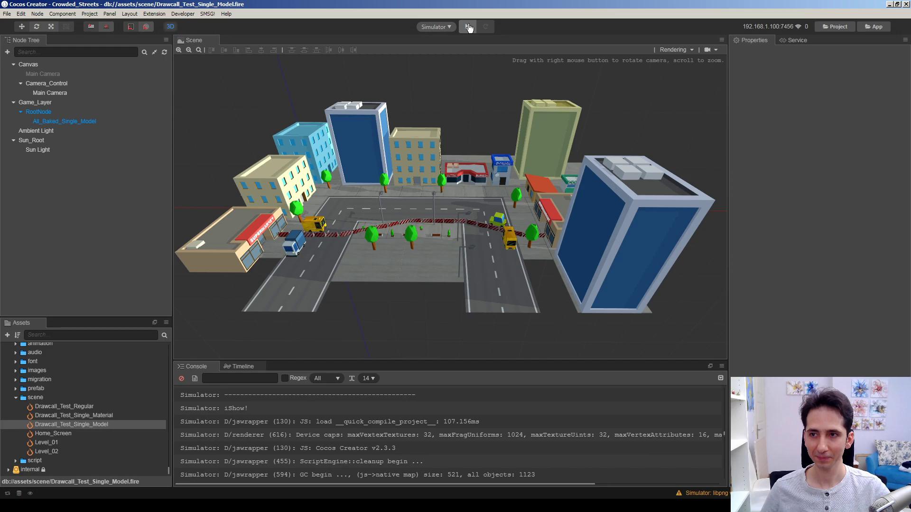
click(468, 26)
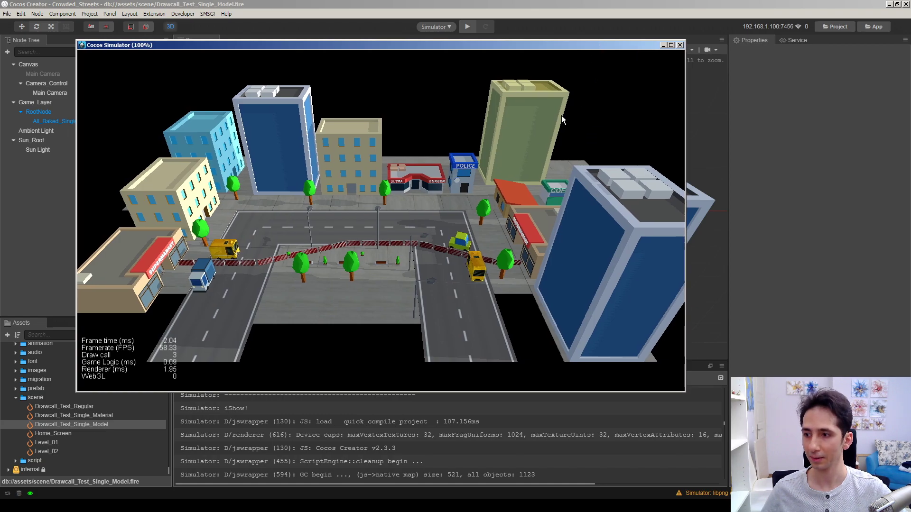
mouse_move(456, 134)
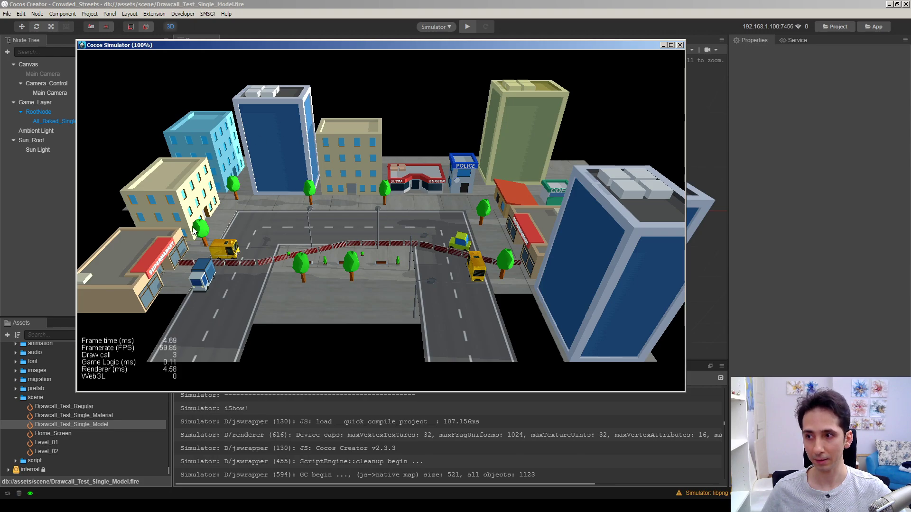
mouse_move(217, 300)
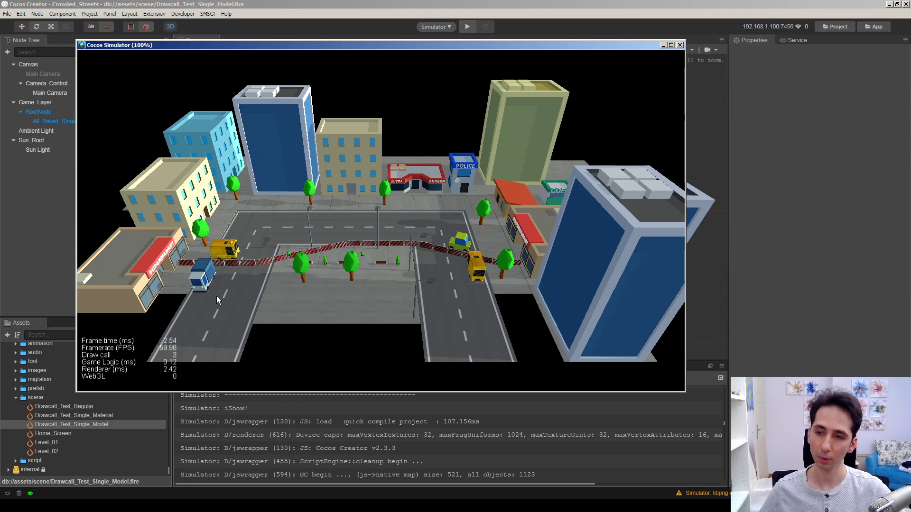
mouse_move(430, 205)
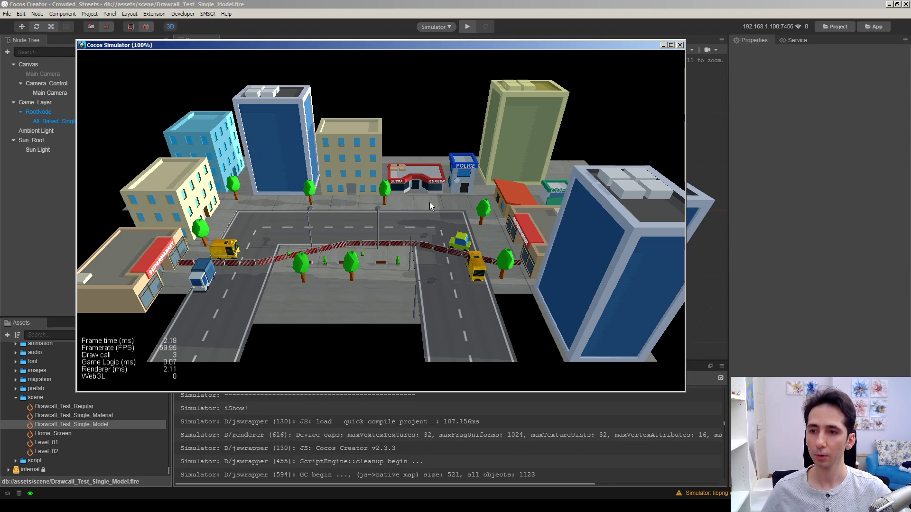
mouse_move(571, 130)
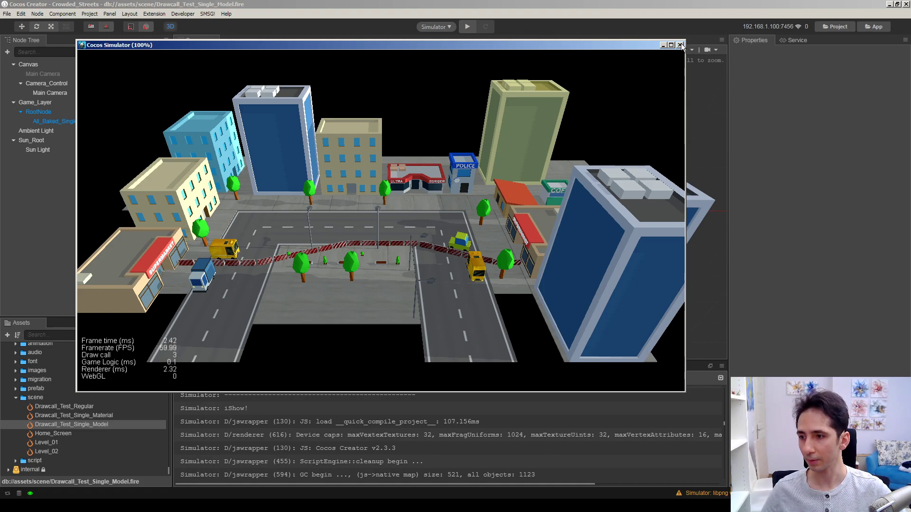
- Close the simulator, select All_Baked_Single_Model, and replay the scene at 2 draw calls
click(682, 44)
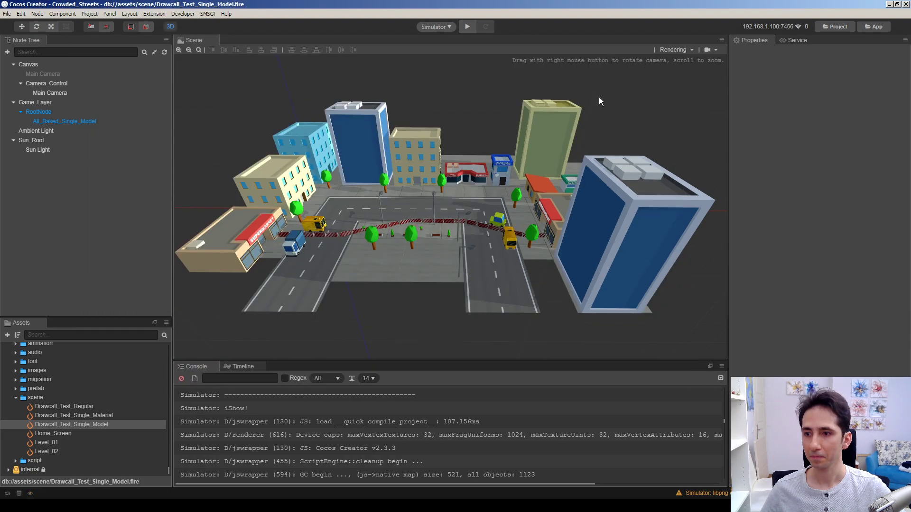
mouse_move(556, 200)
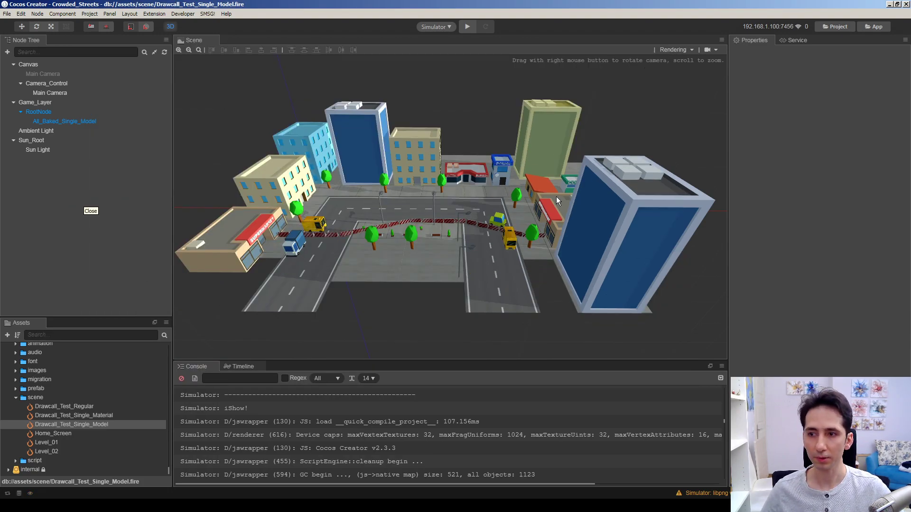
click(65, 121)
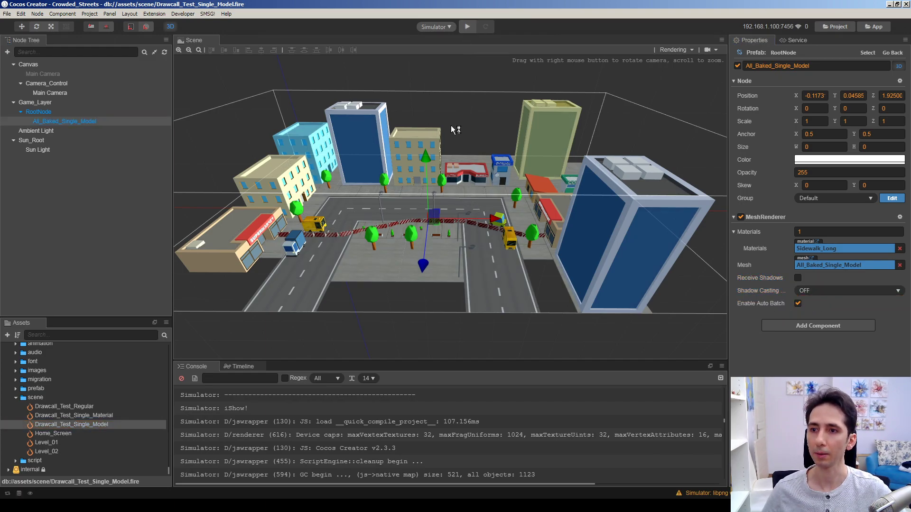
click(466, 26)
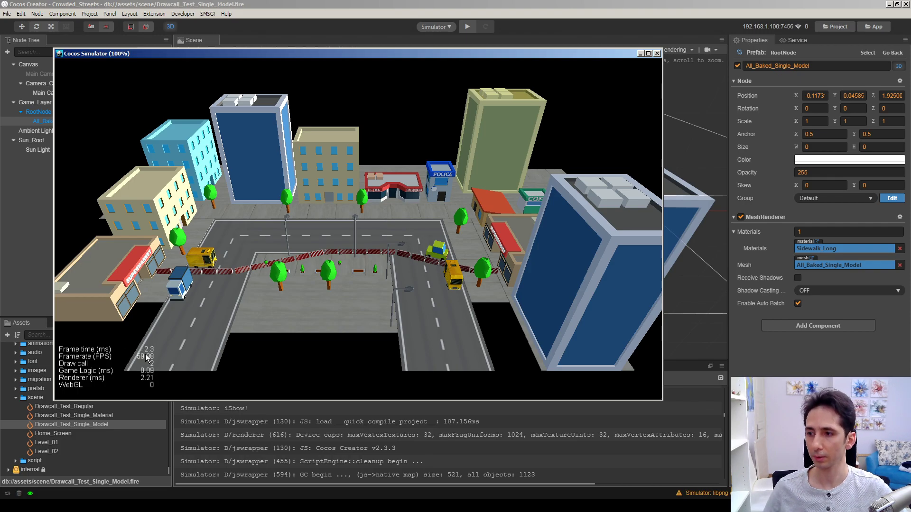
mouse_move(248, 295)
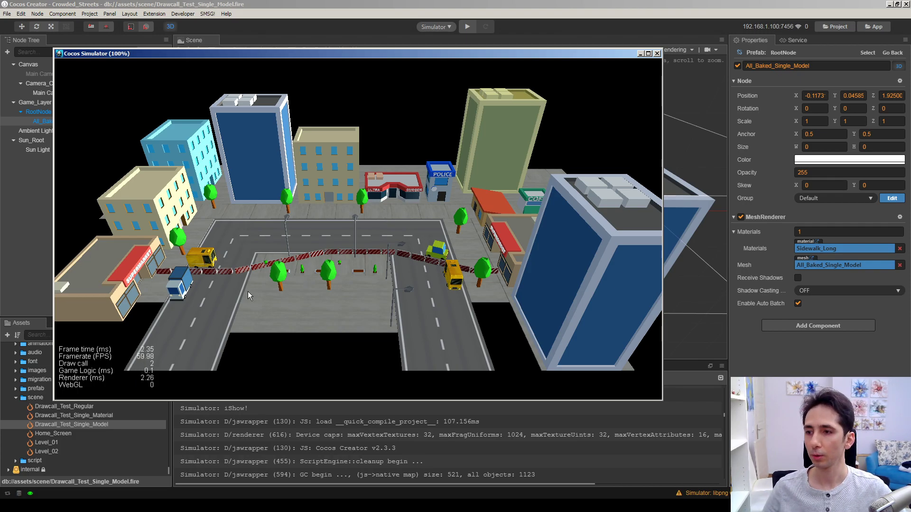
mouse_move(673, 119)
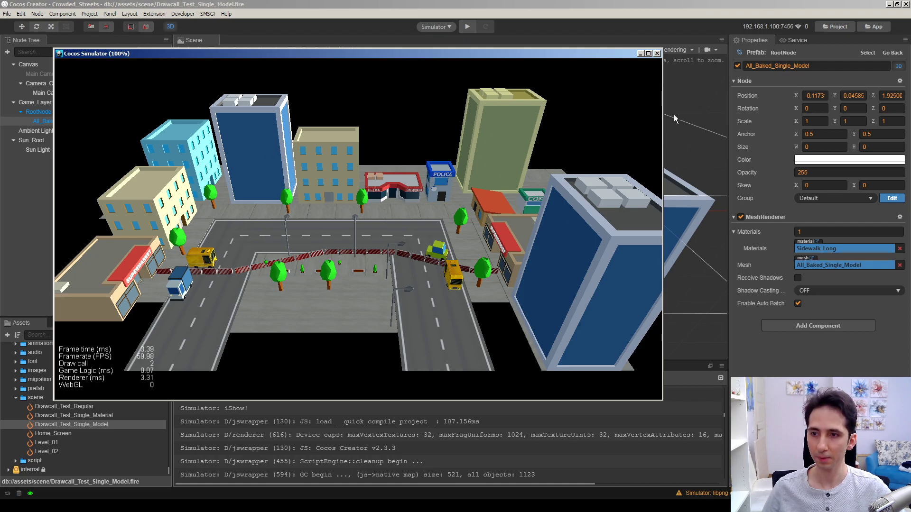
click(656, 52)
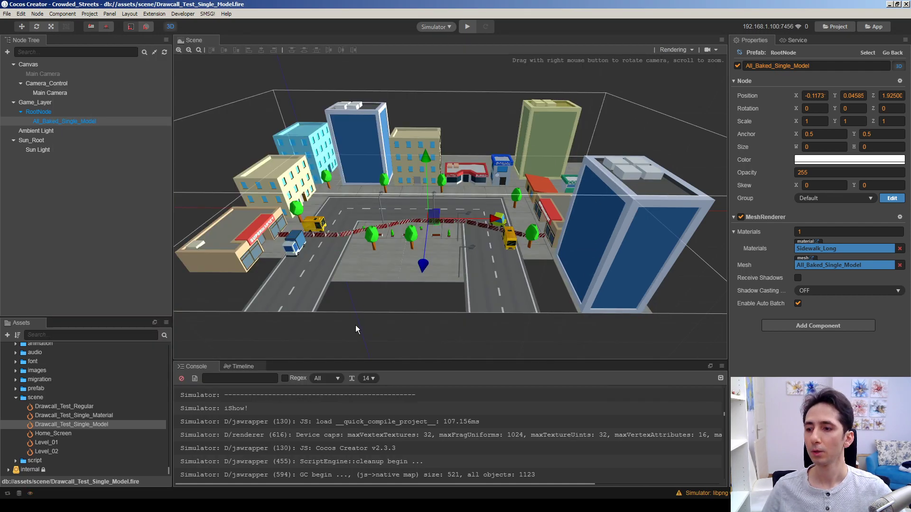
click(466, 26)
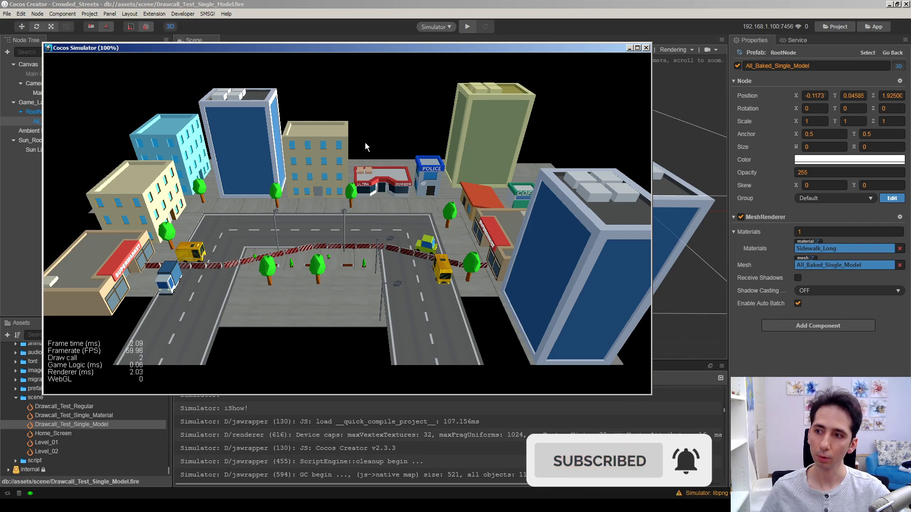
mouse_move(478, 397)
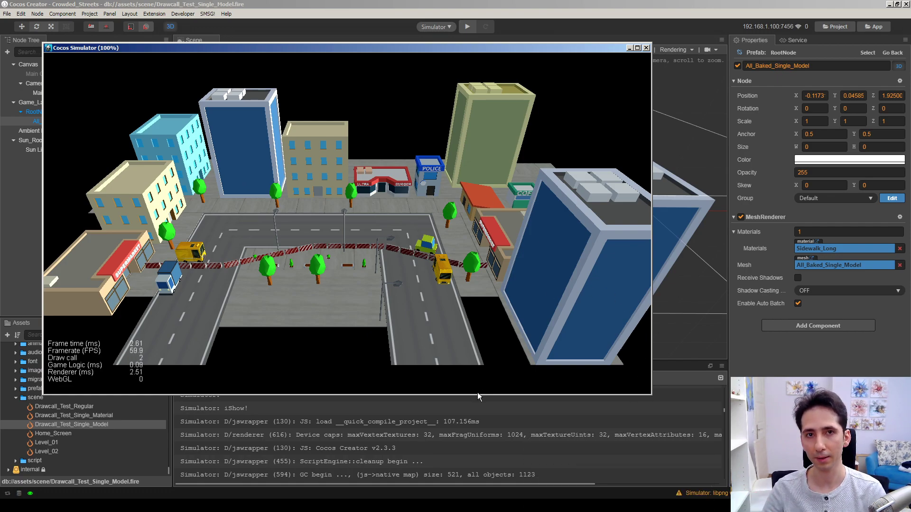